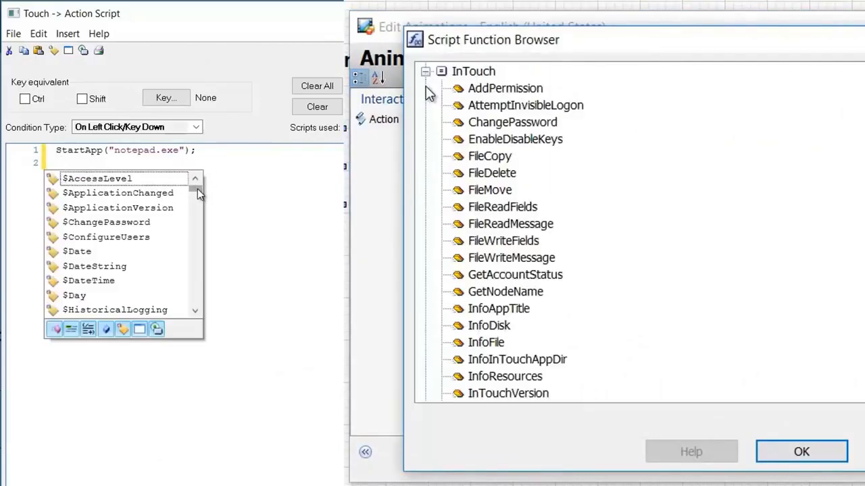
Step: Switch to Runtime and launch then close Notepad from the legacy and ArchestrA StartApp buttons
scroll("down", 3)
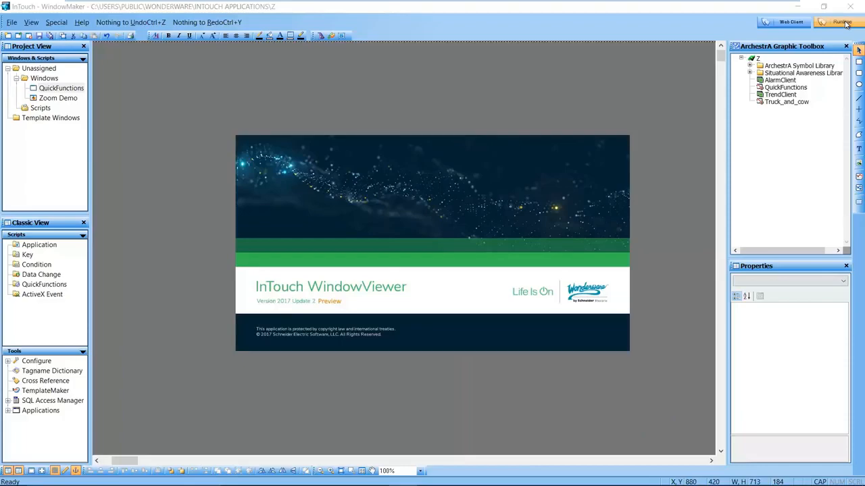
left_click(840, 21)
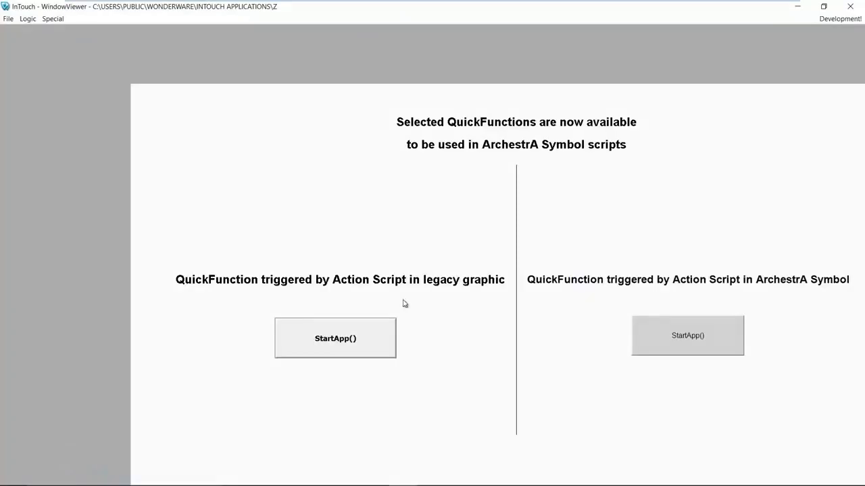
left_click(335, 338)
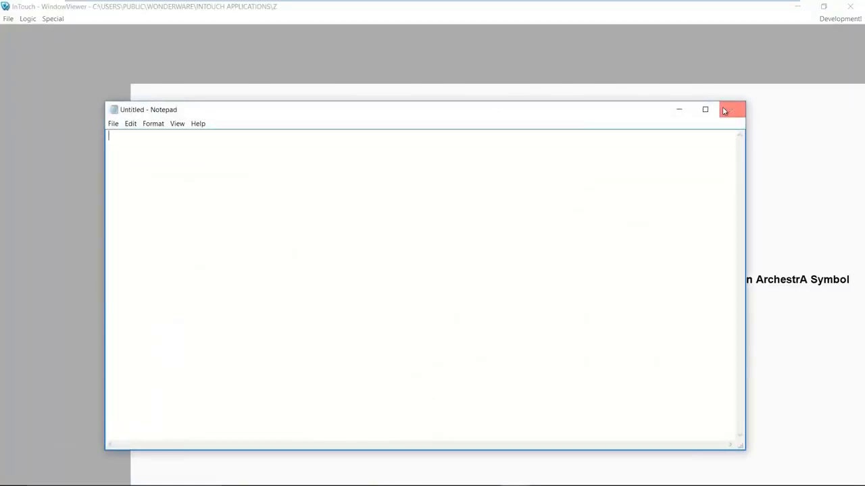
left_click(731, 109)
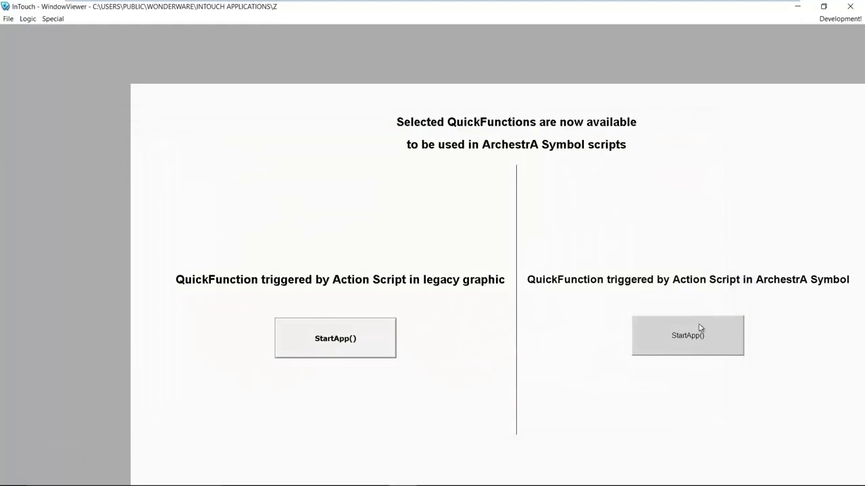
left_click(686, 335)
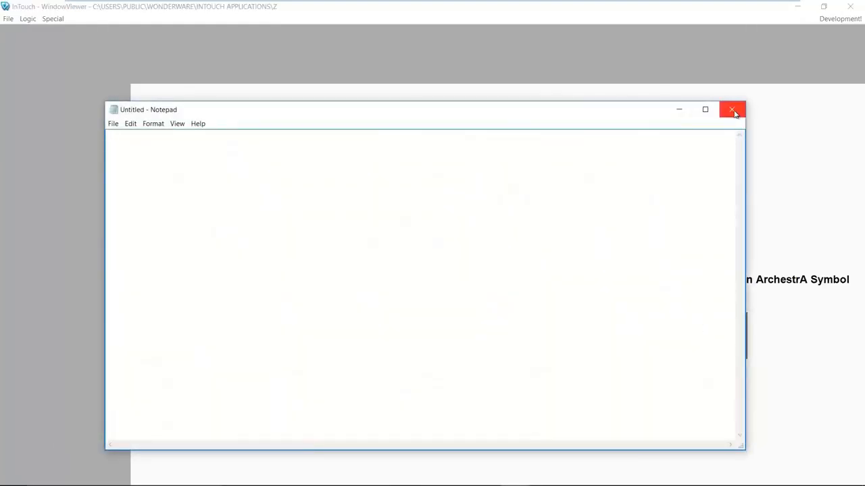
left_click(732, 109)
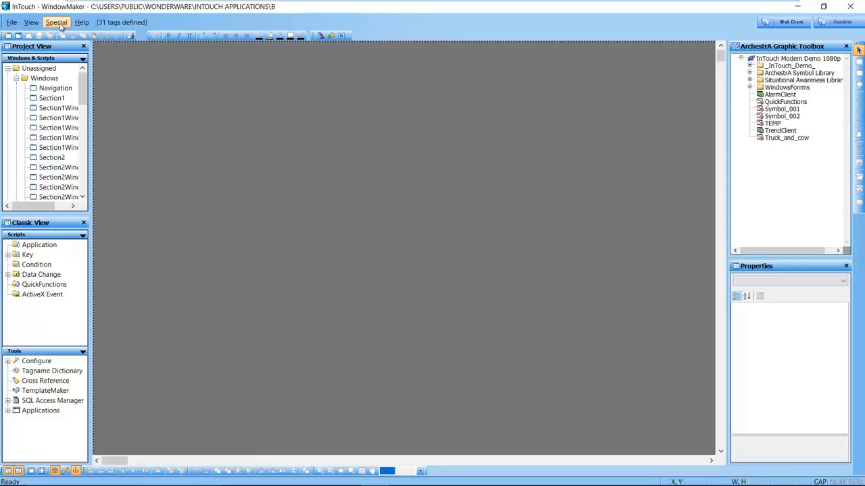
Step: Enable Prompt to Notify Clients on Close from the Special menu
left_click(57, 22)
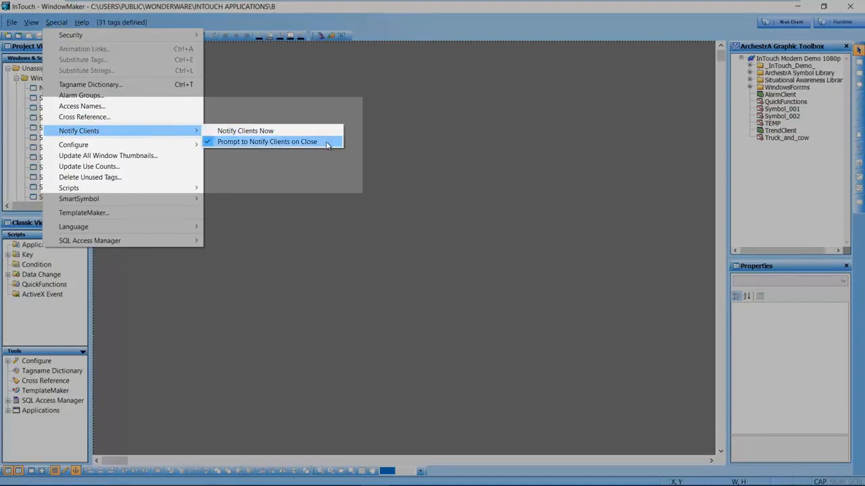
left_click(267, 142)
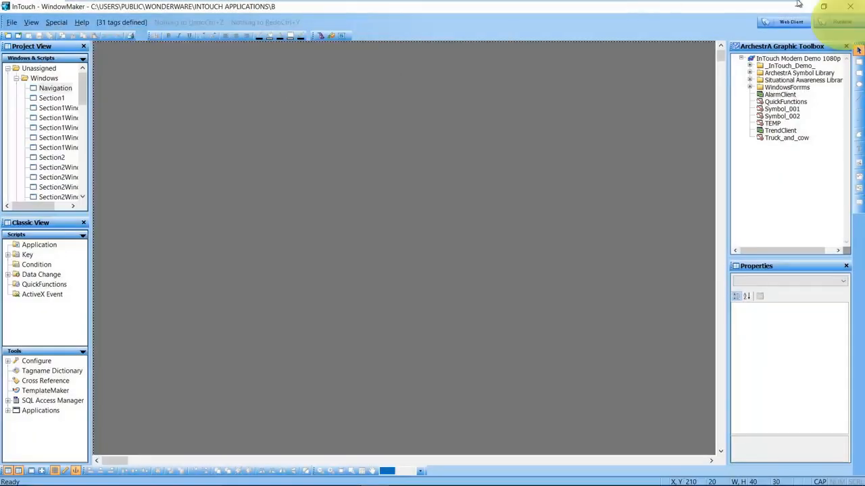
left_click(849, 6)
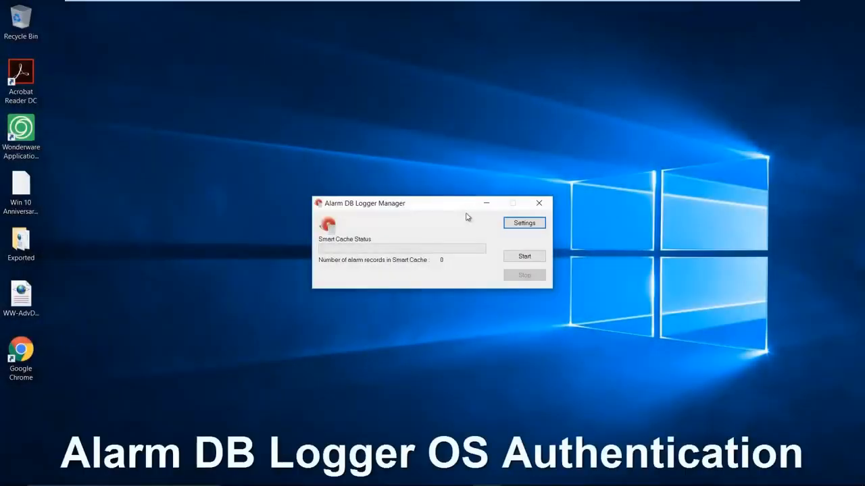
left_click(524, 221)
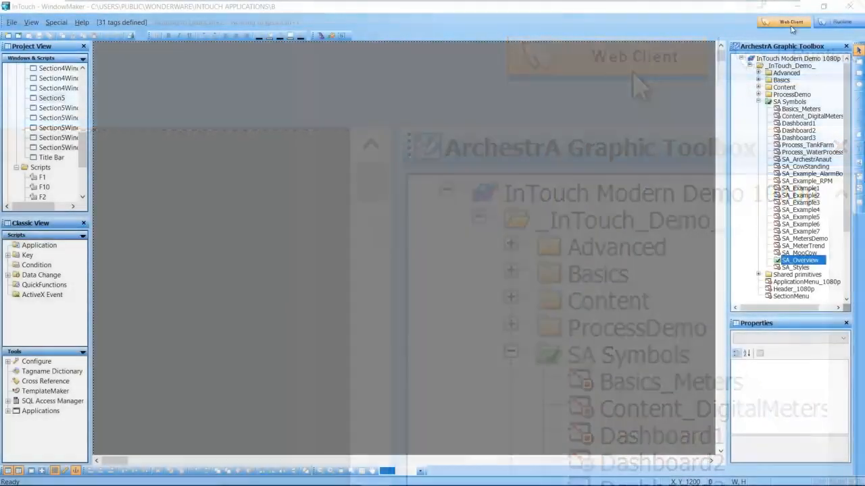
Step: Launch the InTouch Web Client for the application from the WindowMaker toolbar
left_click(784, 22)
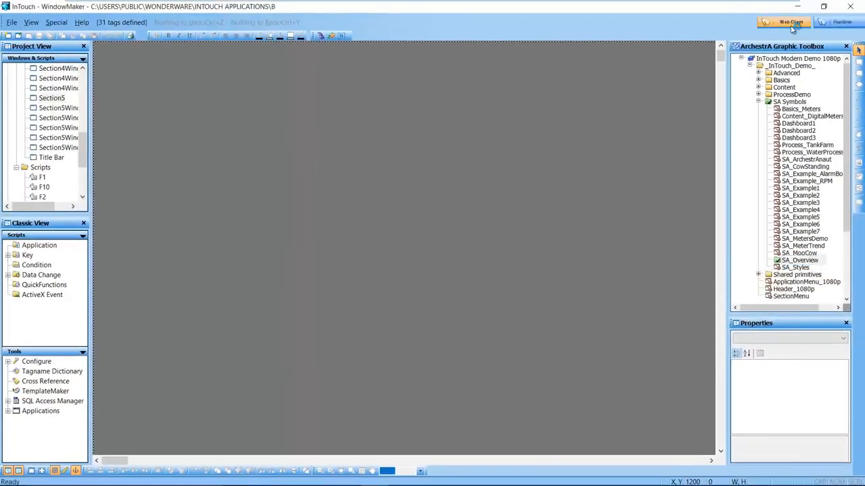
left_click(783, 22)
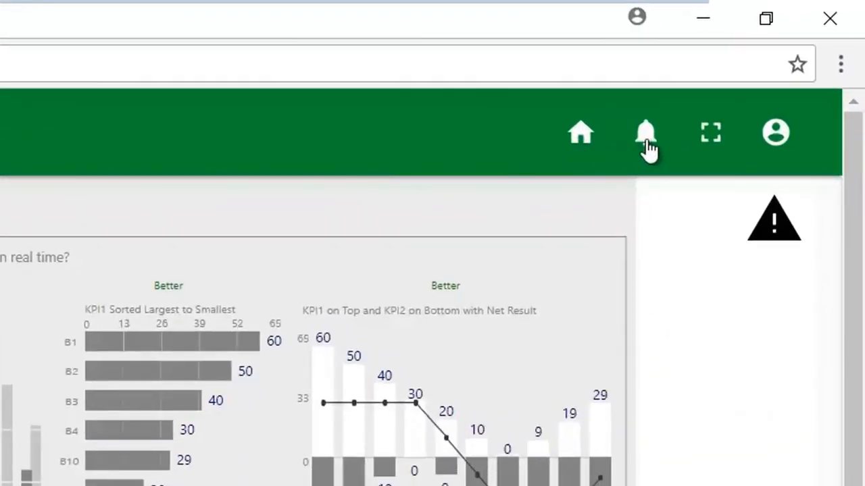
Step: Show alarm adorners, view SA_Overview full screen and hide its title bar
left_click(644, 132)
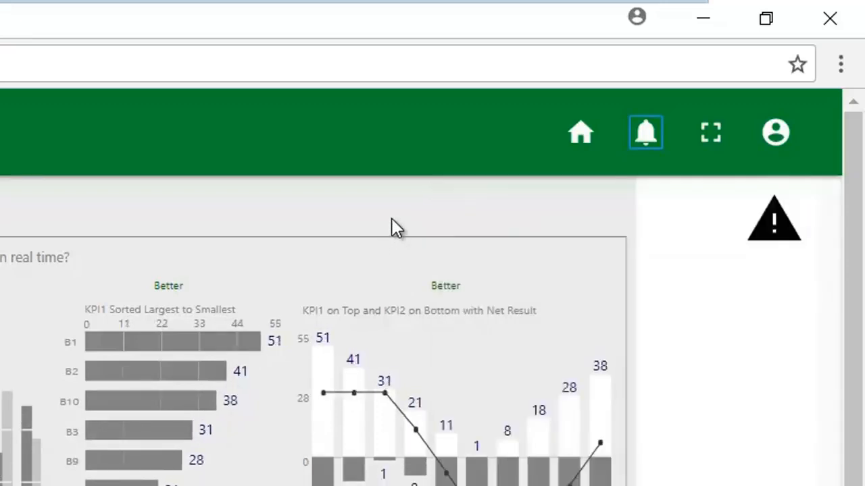
mouse_move(711, 132)
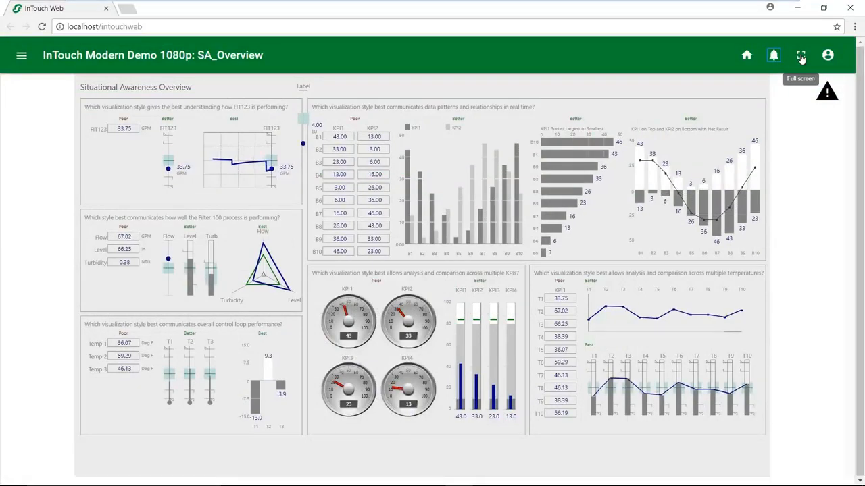
left_click(800, 54)
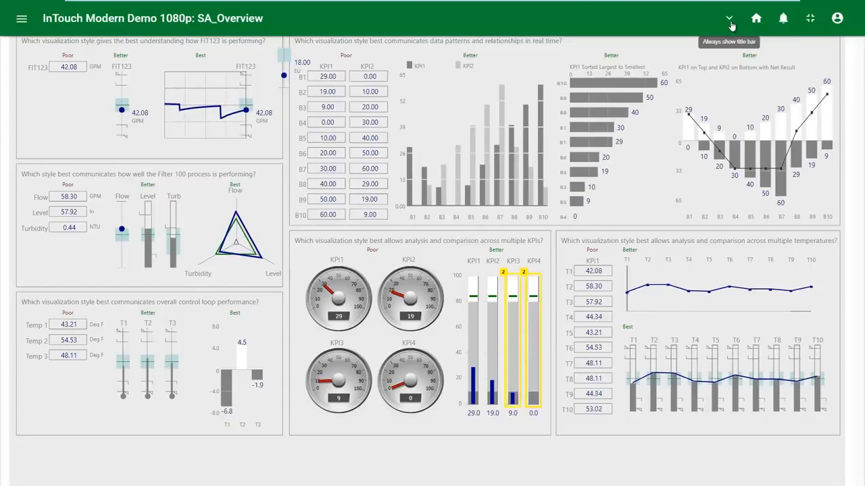
left_click(729, 19)
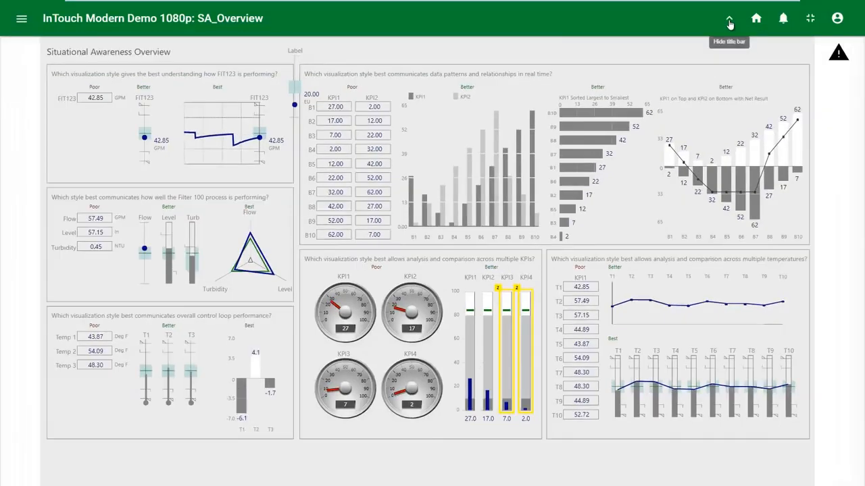
left_click(729, 18)
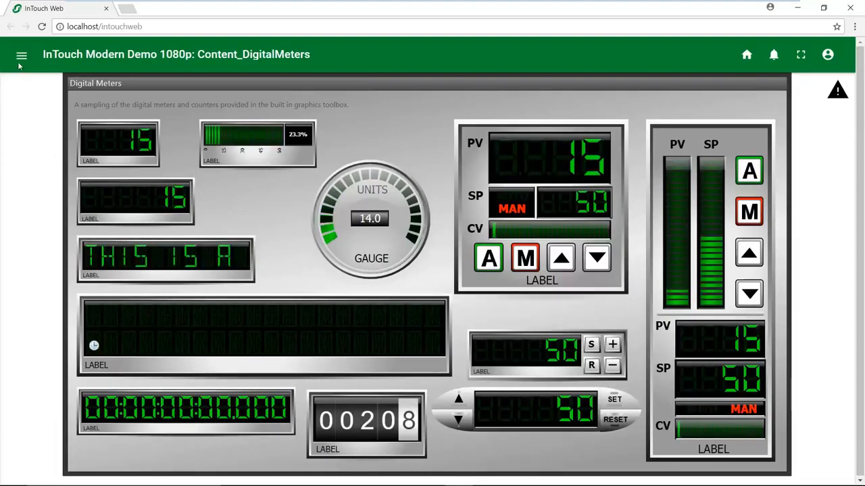
Step: Navigate to the Process_TankFarm graphic via the hamburger navigation list
left_click(22, 54)
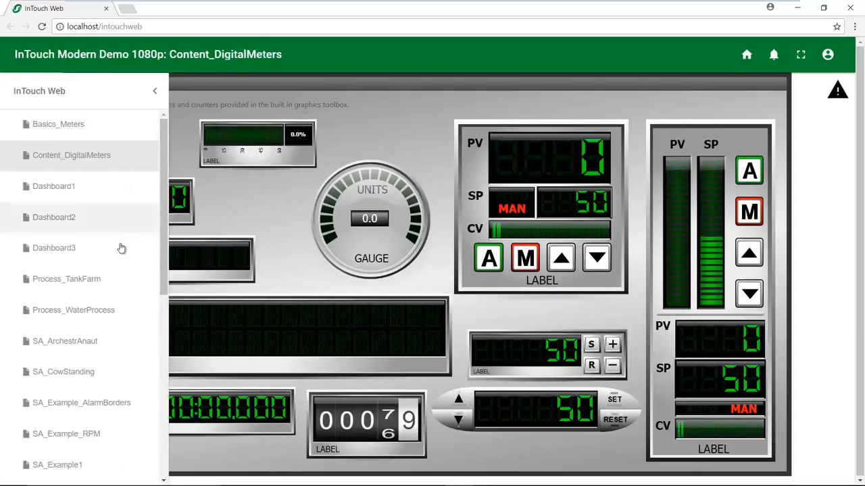
left_click(66, 278)
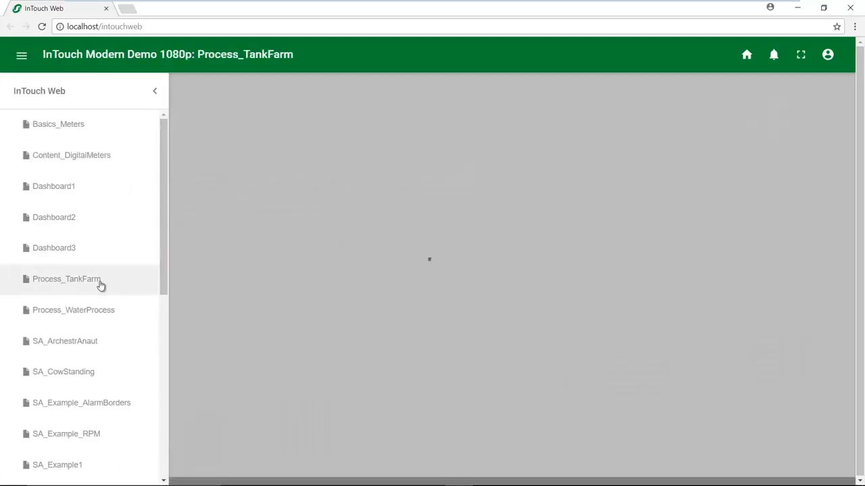
left_click(66, 278)
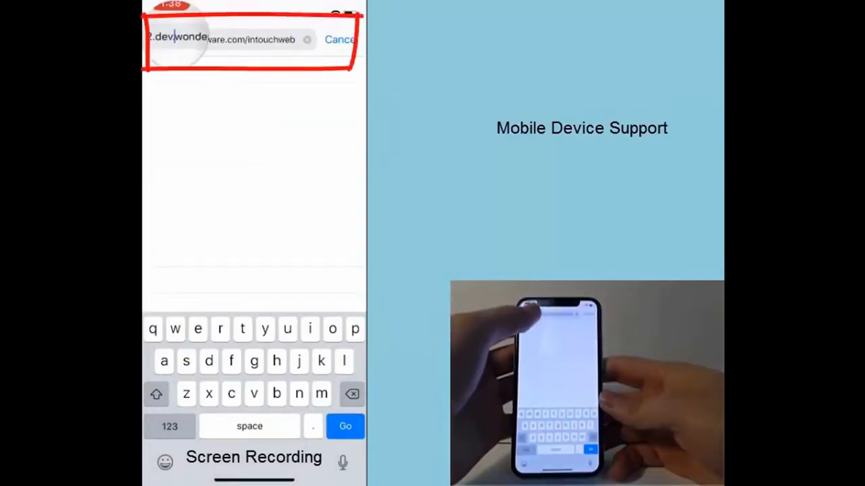
Step: Enter the intouchweb address and sign in with the demo credentials
left_click(346, 427)
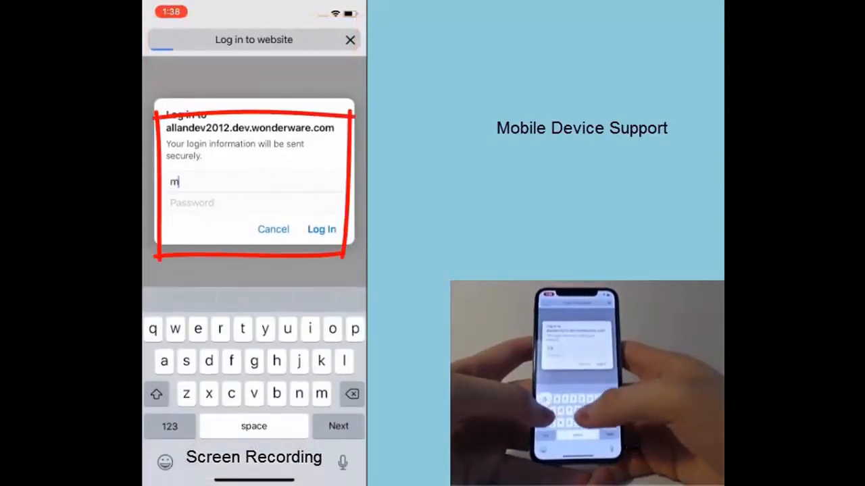
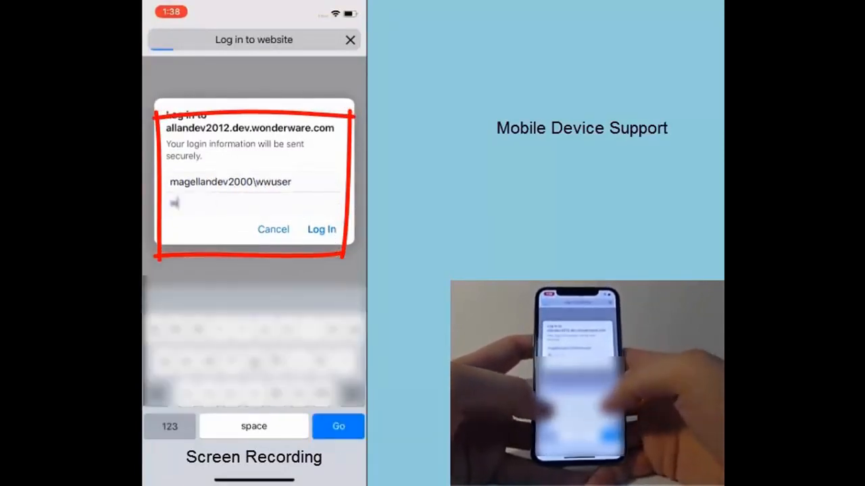
left_click(321, 229)
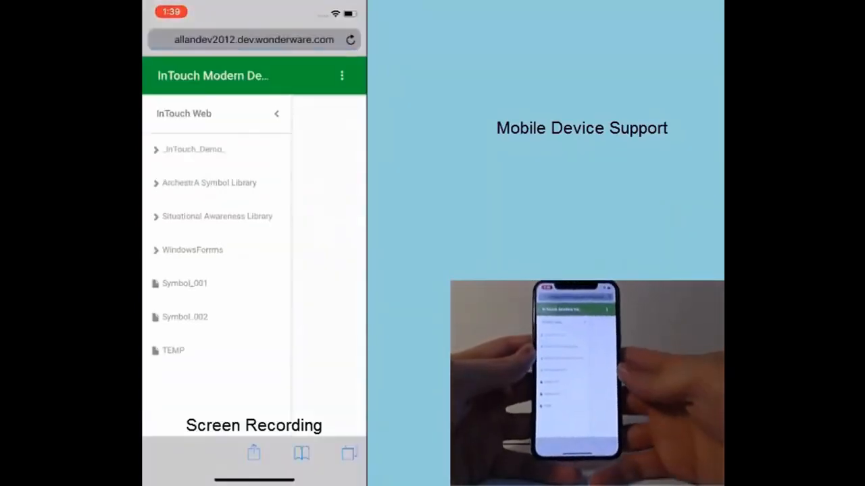
Step: Browse the navigation menu into the InTouch demo folder down to SA Symbols
left_click(342, 75)
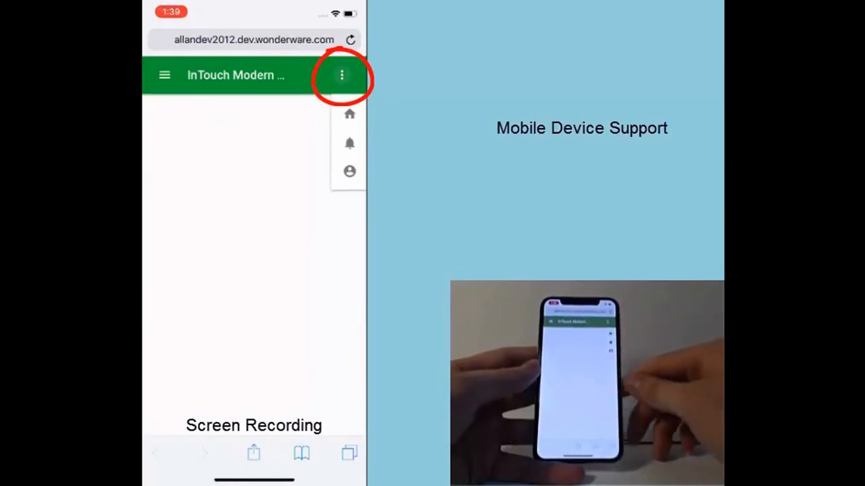
left_click(342, 76)
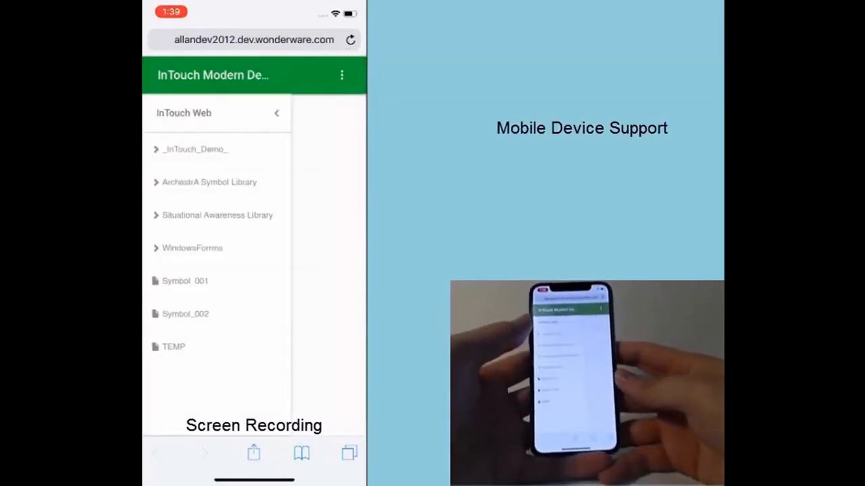
left_click(195, 148)
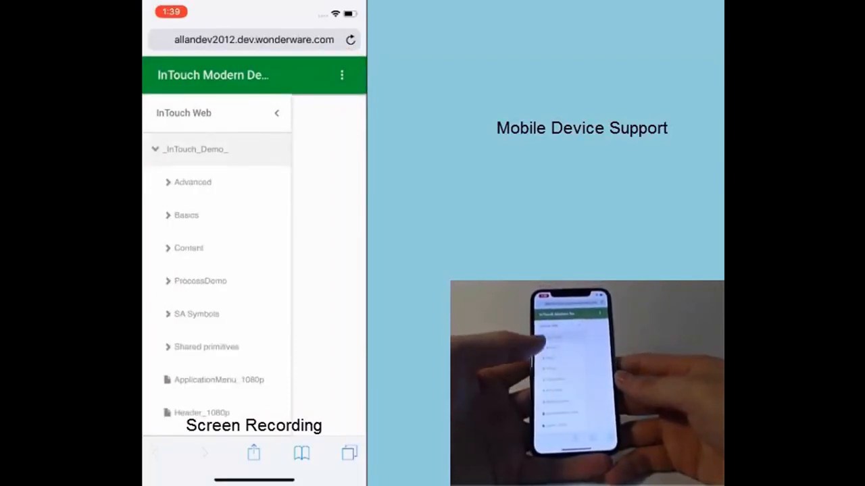
left_click(196, 313)
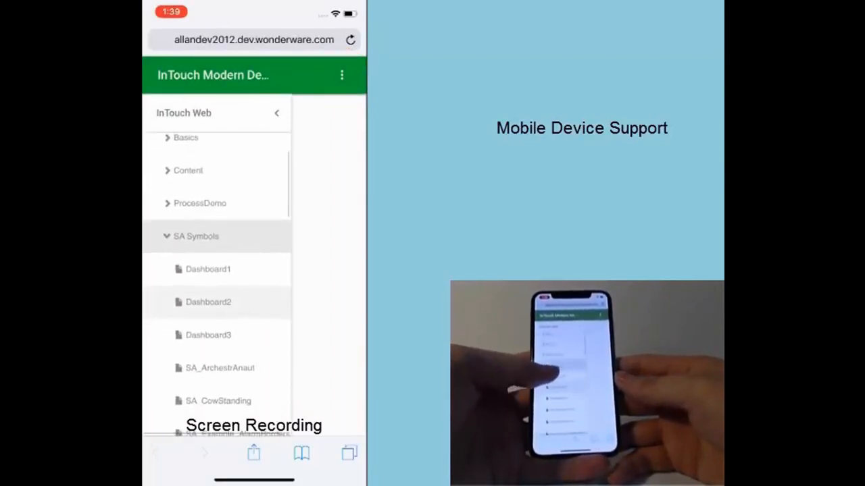
left_click(208, 302)
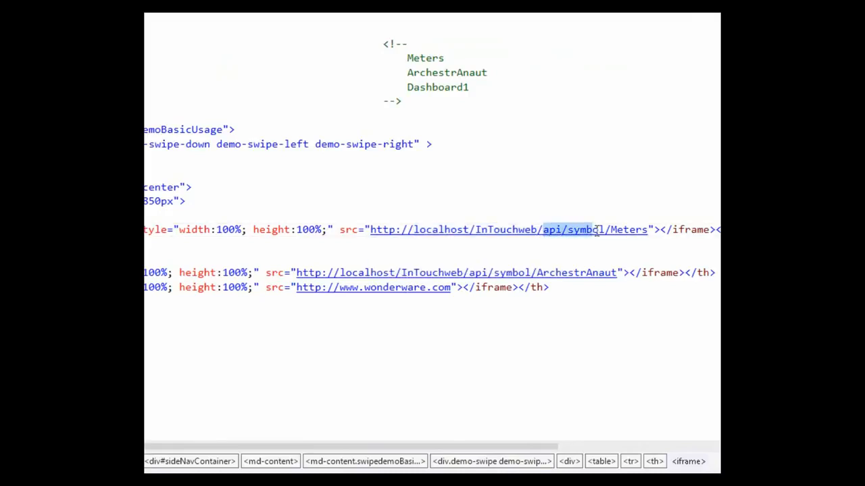
mouse_move(608, 230)
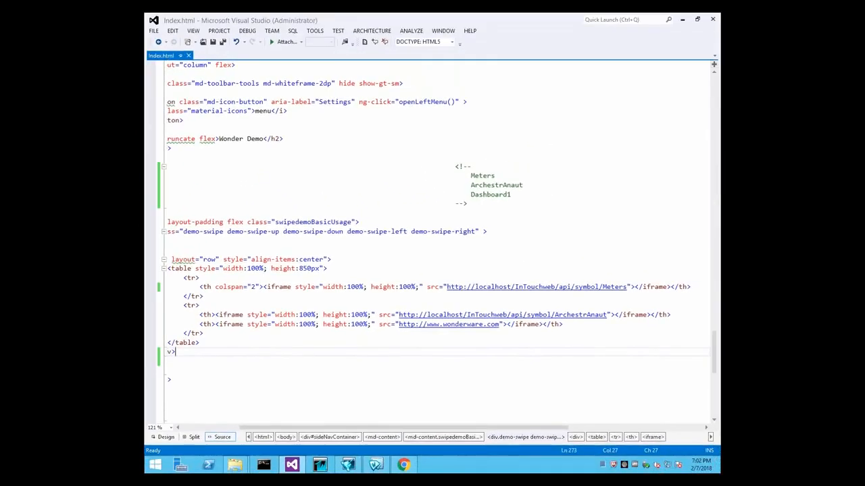
Step: Switch to the localhost/intouchweb dashboard tab and exit its full-screen view
left_click(403, 465)
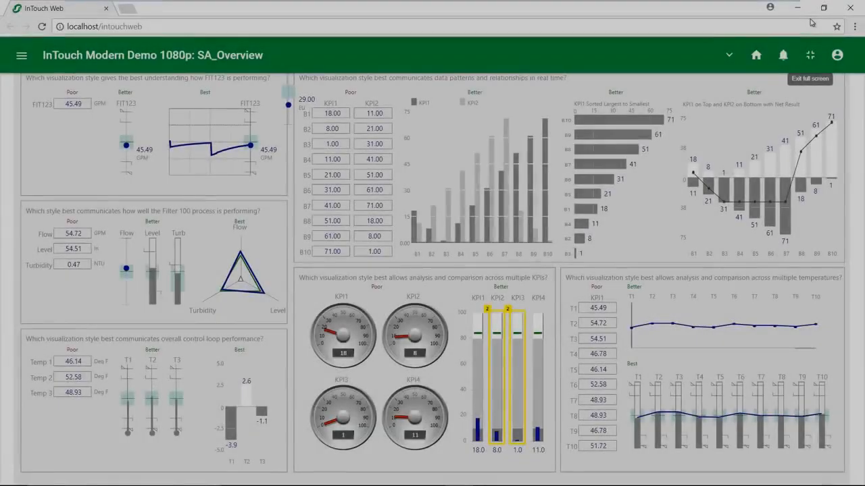
left_click(808, 78)
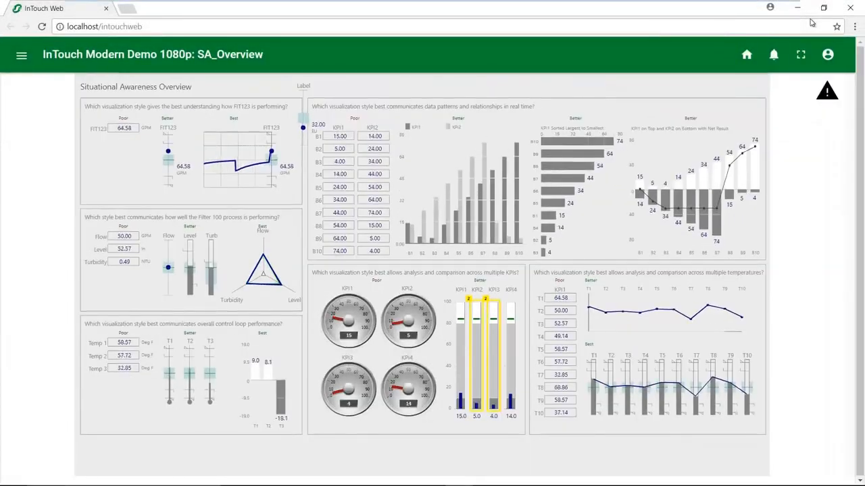
Step: Restore the InTouch Web browser to a smaller window floating over the WindowMaker workspace
left_click(824, 8)
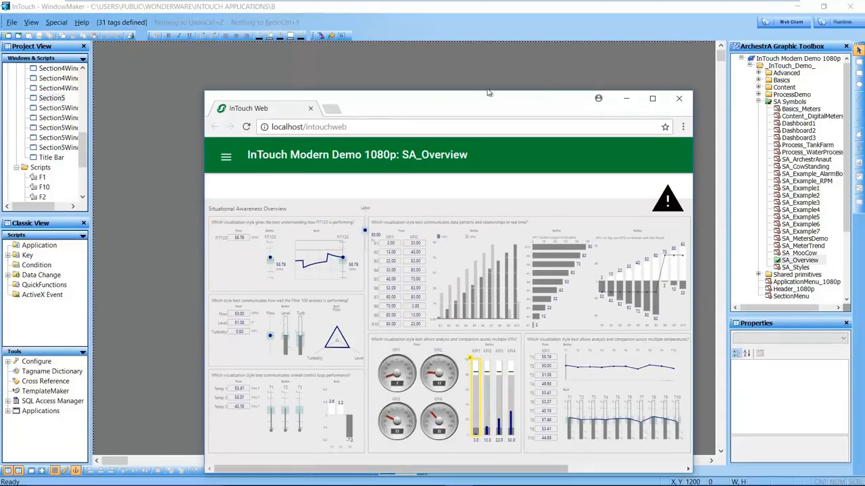
left_click(651, 99)
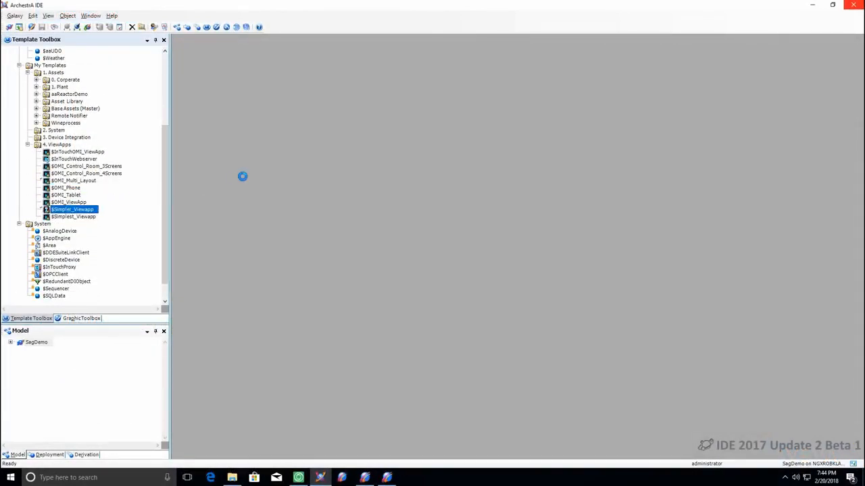
Step: Open $Simpler_Viewapp and preview its Graphic_2 and NavigationItem4 pages at runtime
double_click(73, 210)
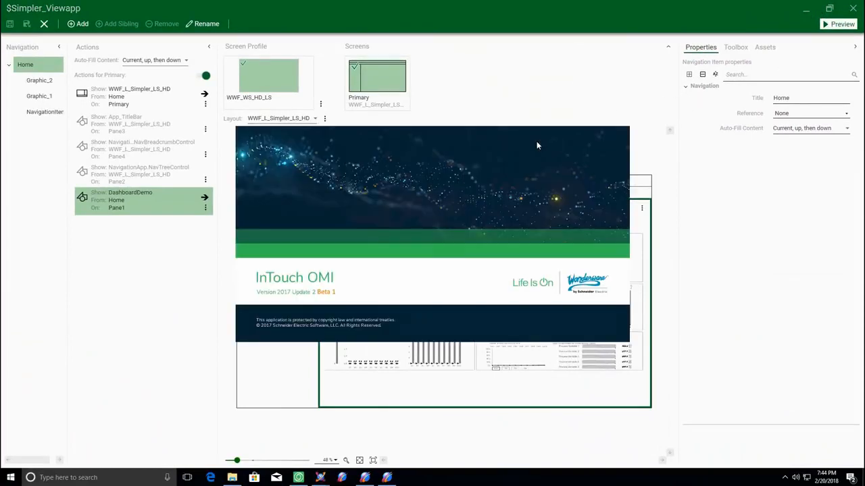
left_click(838, 24)
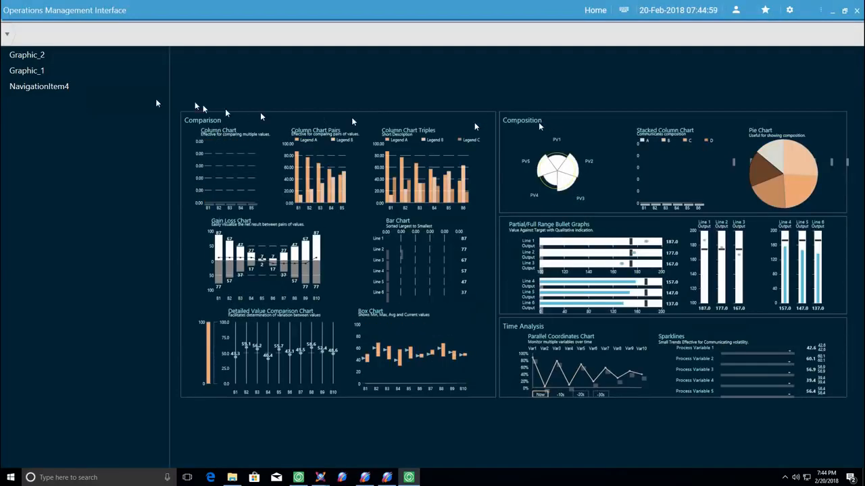
left_click(8, 34)
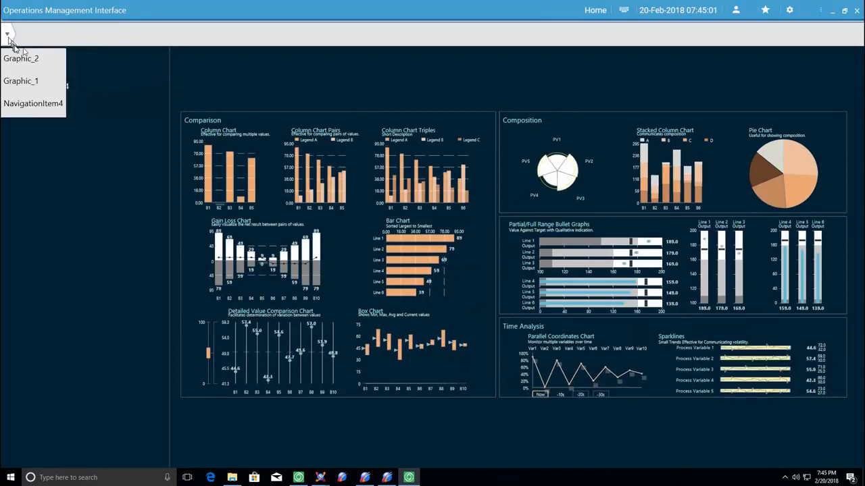
left_click(21, 58)
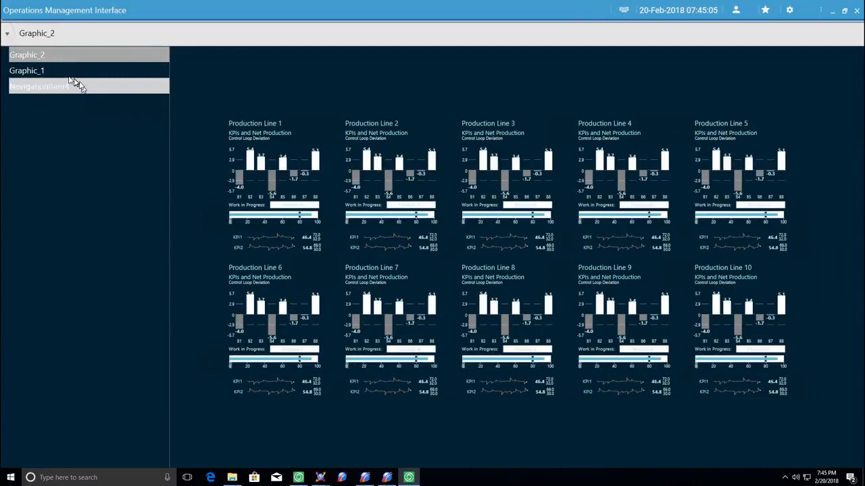
left_click(38, 87)
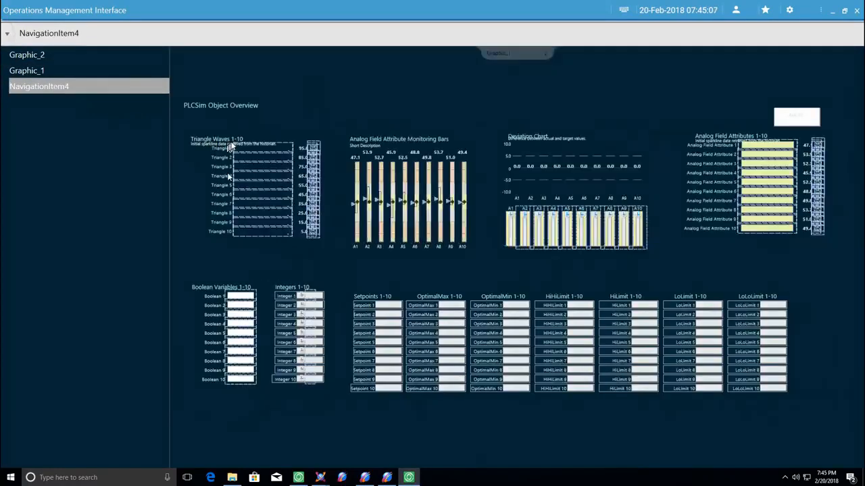
left_click(408, 478)
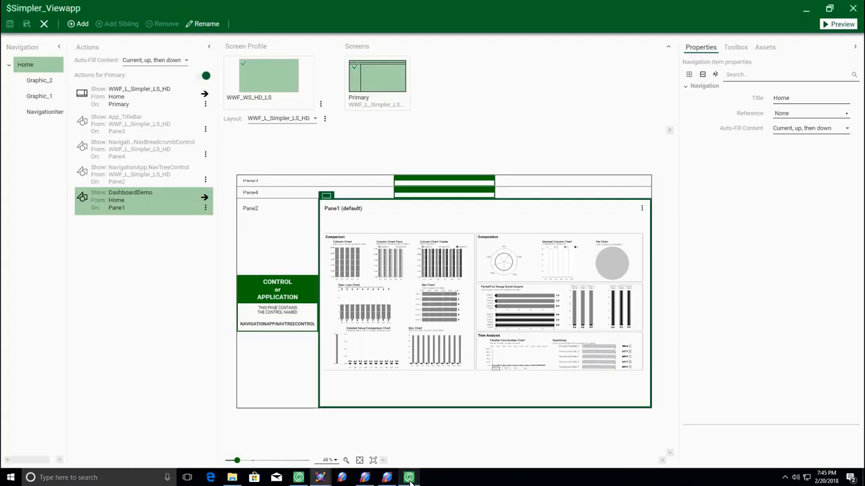
Step: Add a navigation item showing Overview_Level_1 content in Pane1 and save the view app
left_click(44, 127)
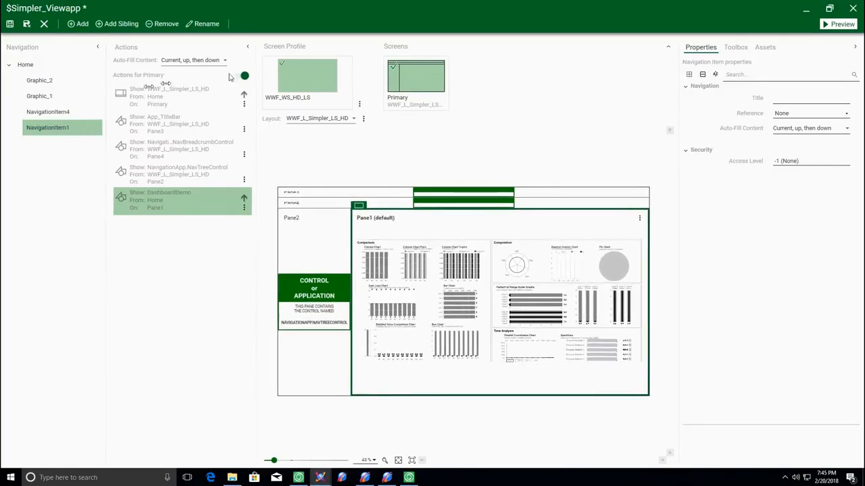
left_click(735, 46)
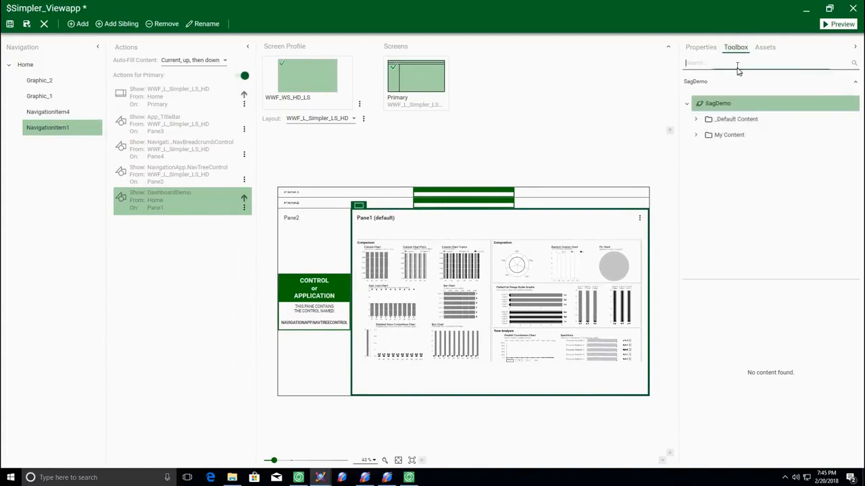
type("overvi")
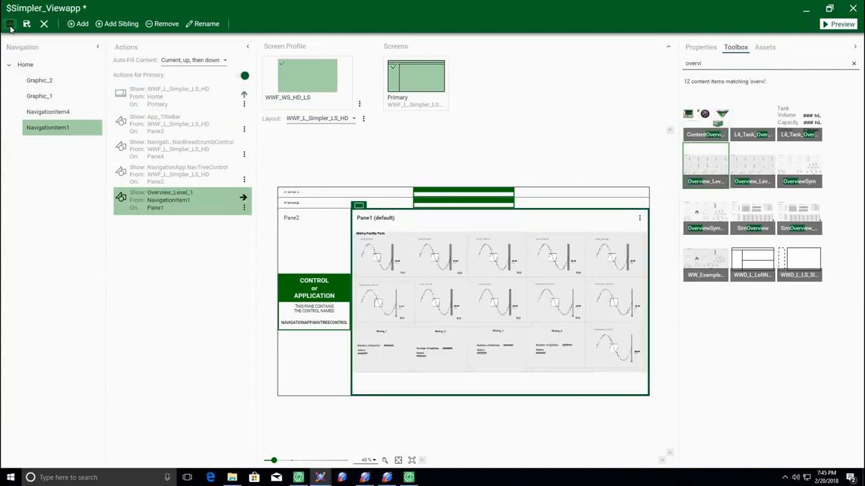
left_click(838, 24)
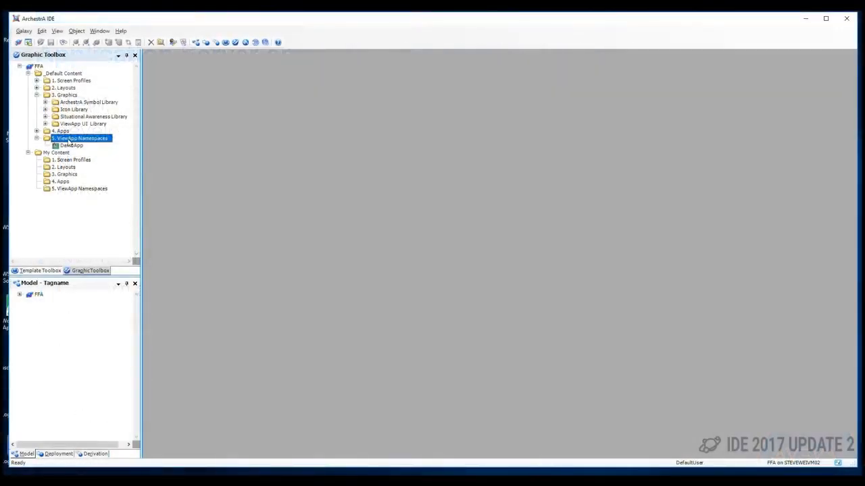
Step: Create a new ViewApp Namespace, open it and add an attribute
right_click(78, 138)
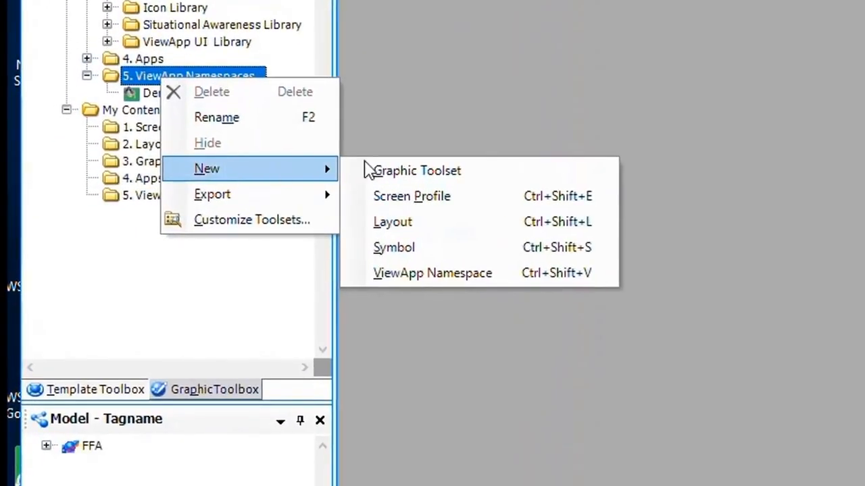
mouse_move(395, 280)
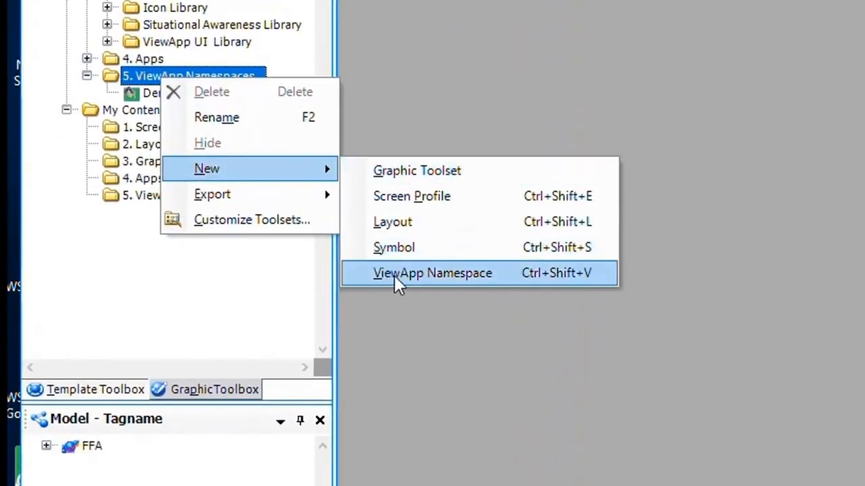
left_click(432, 272)
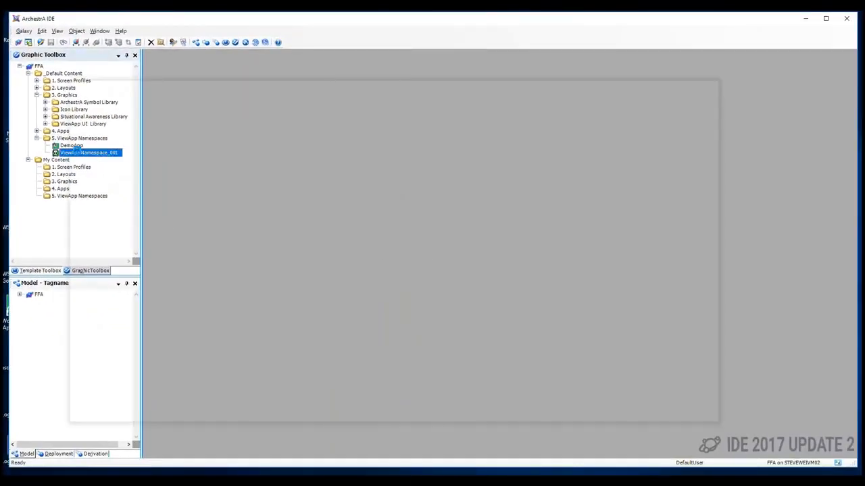
double_click(89, 152)
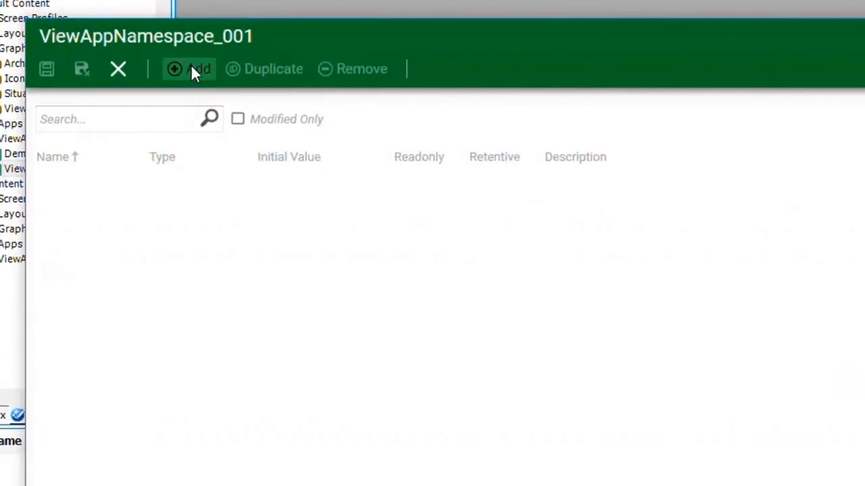
left_click(189, 68)
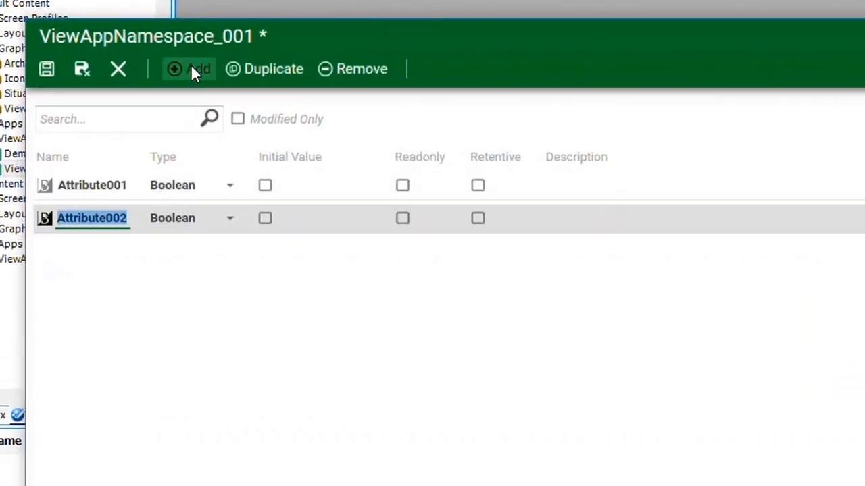
Step: Define IndexLevel (Integer) and ShowAllPumps (Boolean, initial true, Retentive) with a shared-apps description
left_click(92, 185)
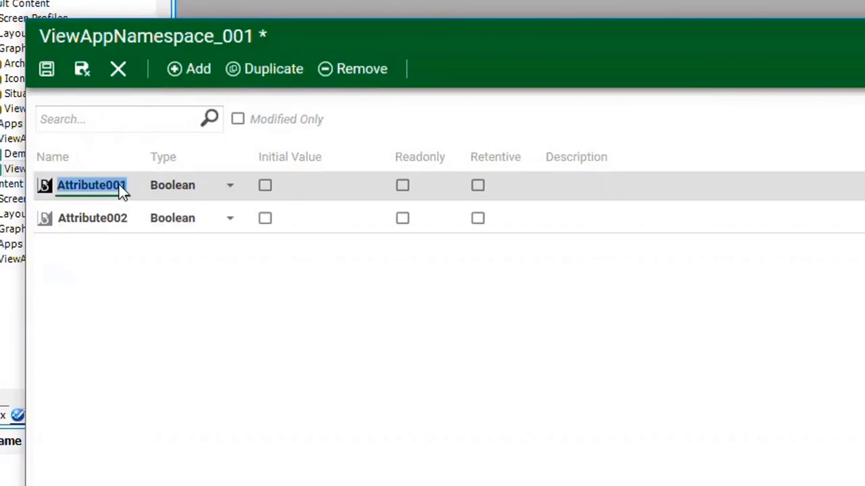
type("IndexLevel")
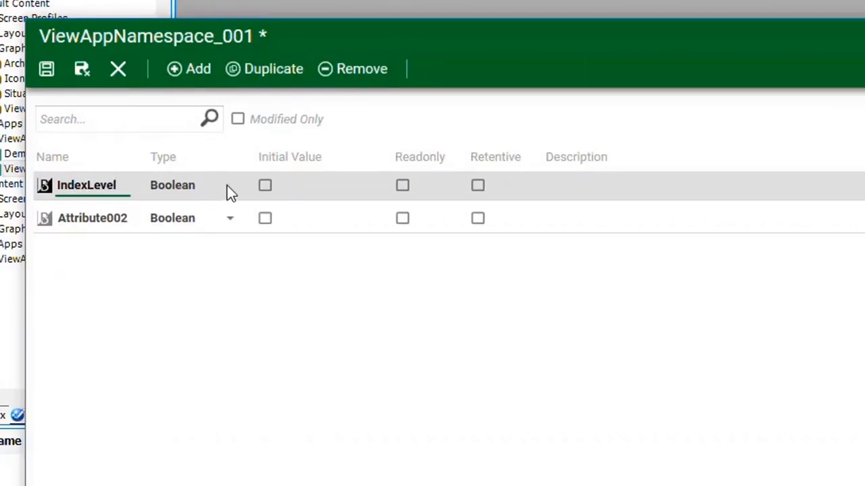
left_click(229, 183)
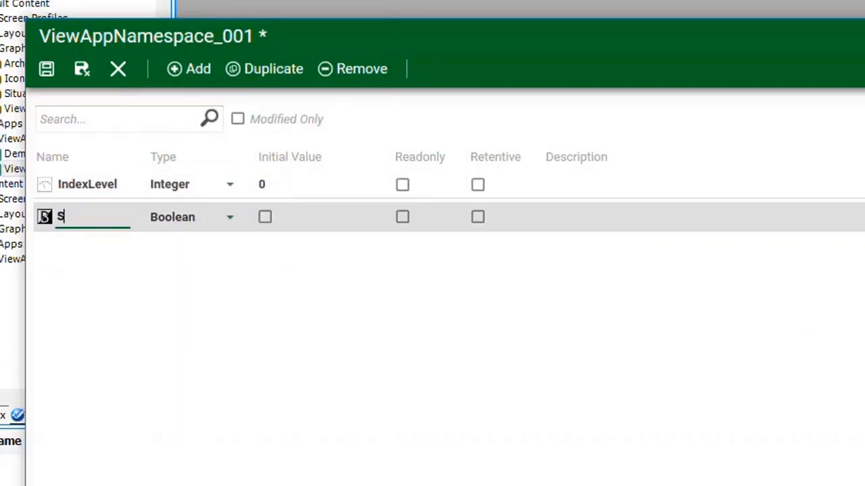
type("howAllPu")
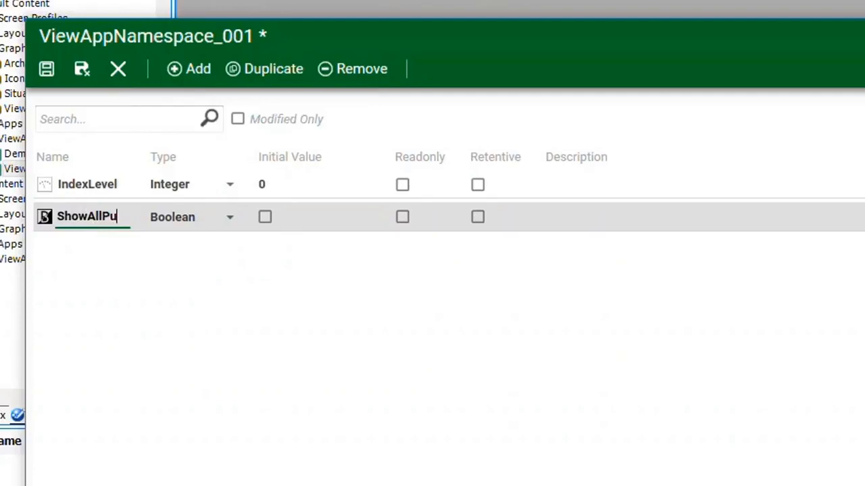
left_click(278, 217)
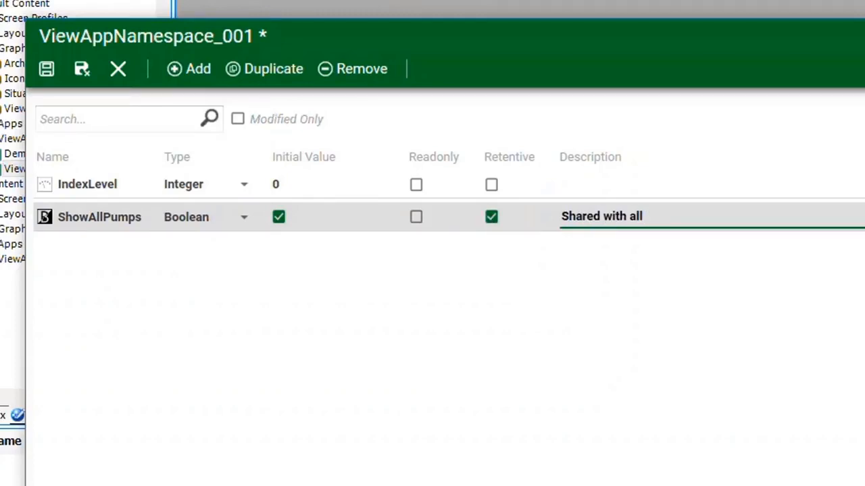
type("apps")
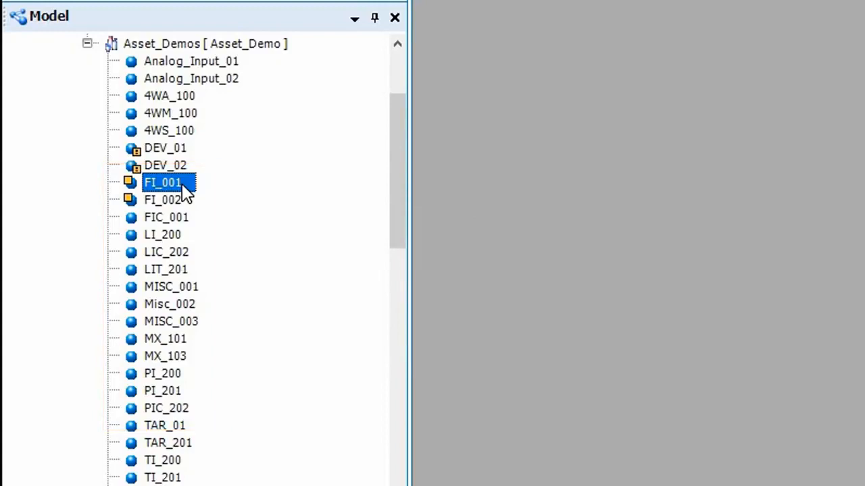
Step: Rename the FI_001 instance to the friendly name Flow_Transmitter_01 and confirm it
right_click(162, 183)
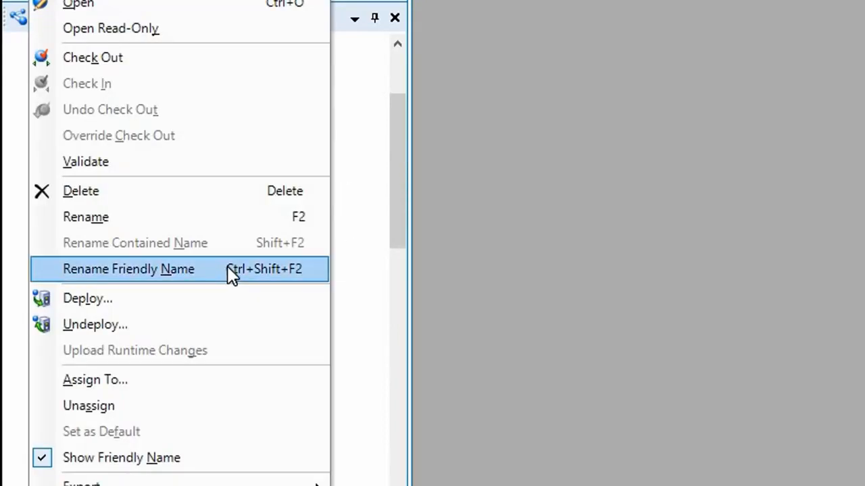
left_click(128, 269)
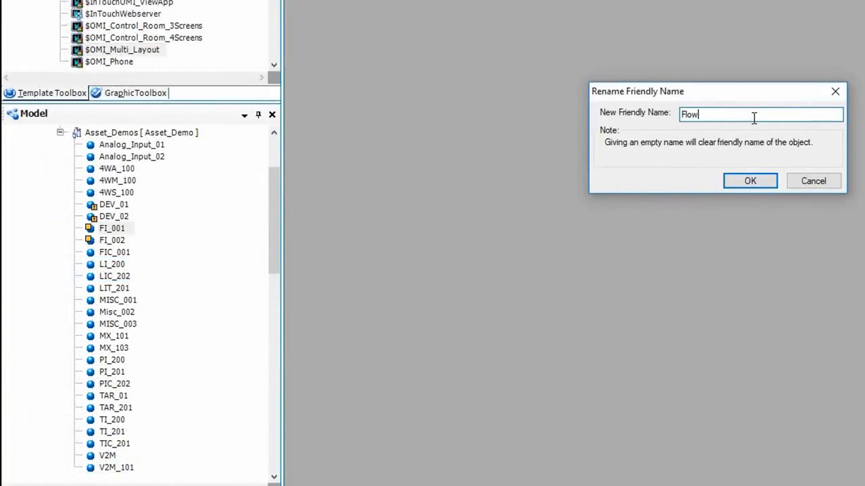
type("_Transm")
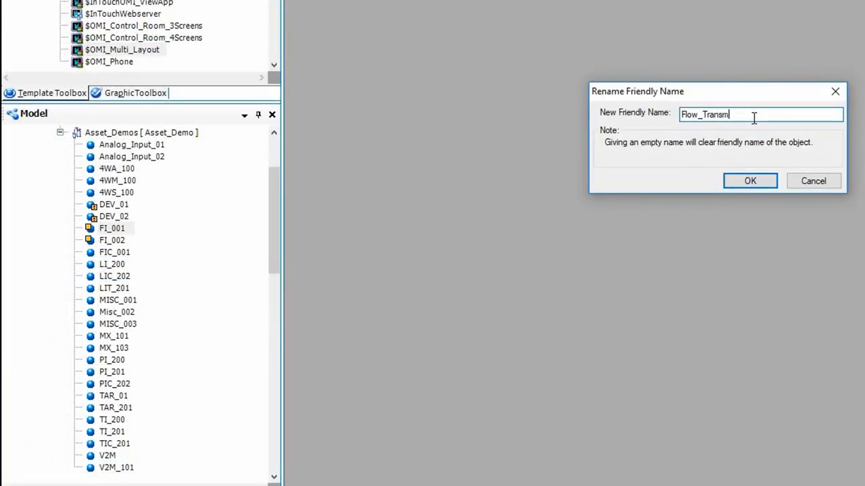
type("itter_01")
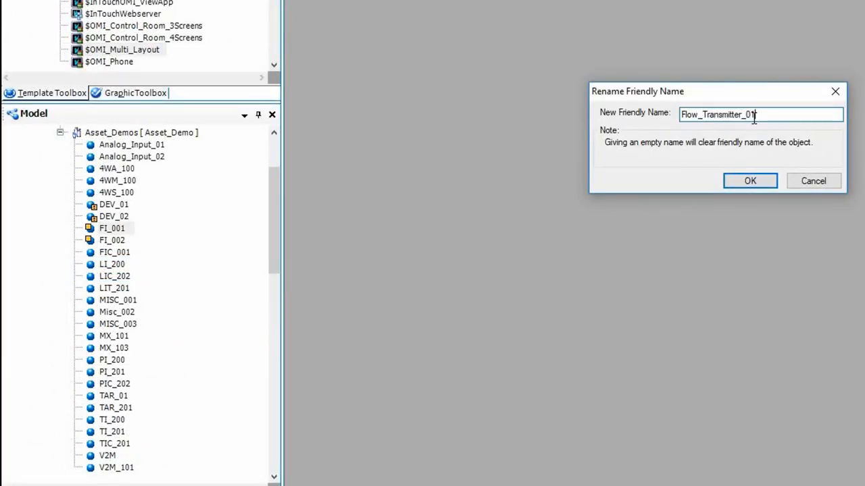
left_click(750, 181)
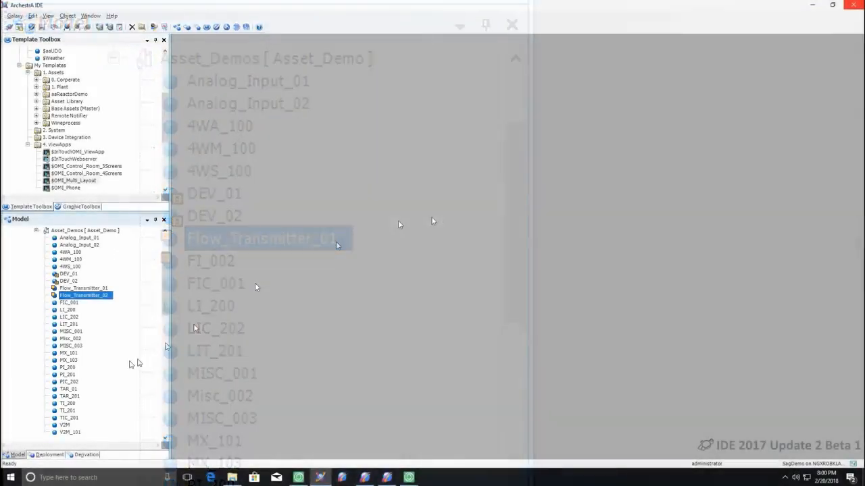
Step: Move the Flow_Transmitter assets up in the Model tree and check the order in the running ViewApp navigation
left_click(84, 289)
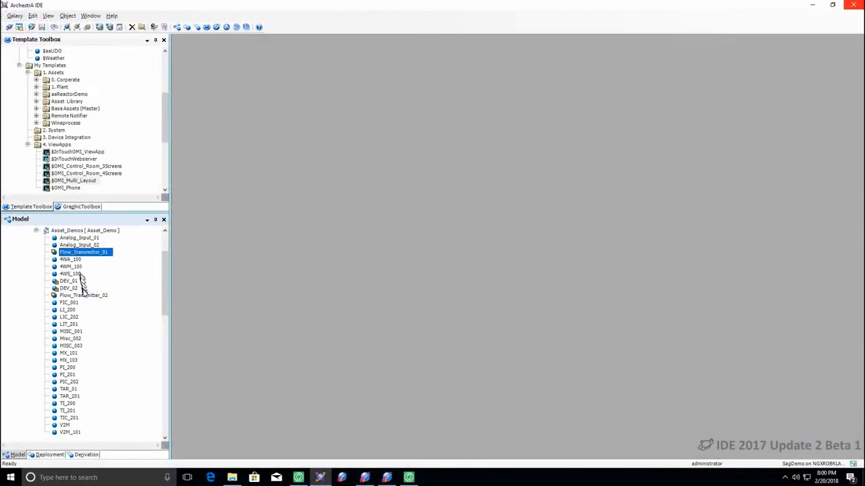
left_click(84, 294)
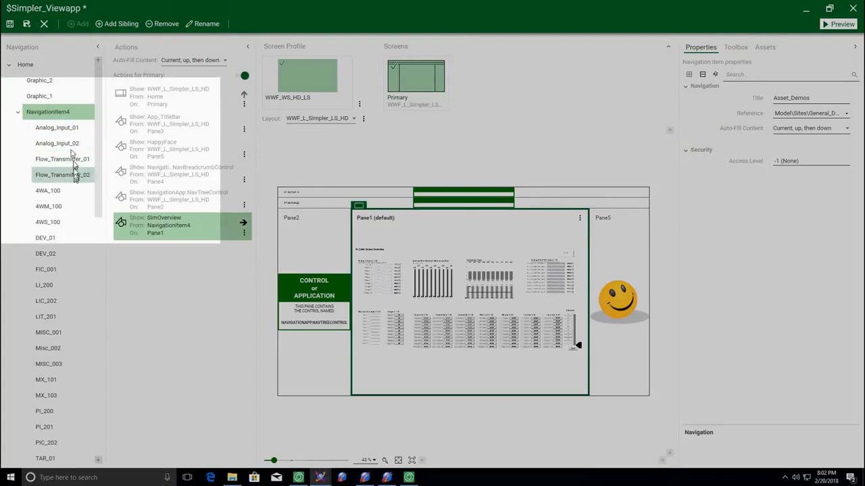
left_click(38, 80)
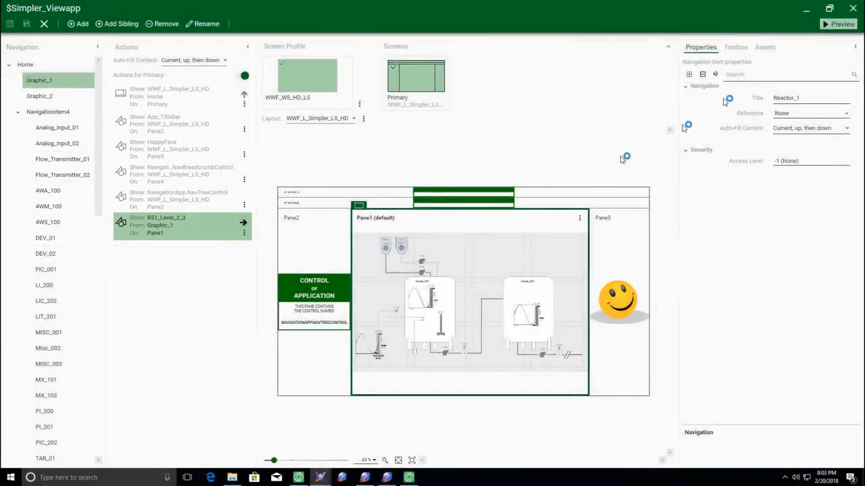
left_click(837, 24)
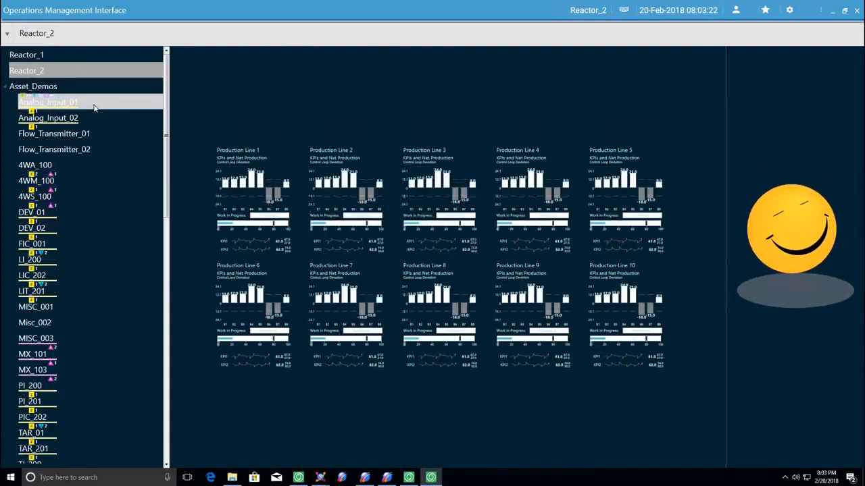
left_click(54, 149)
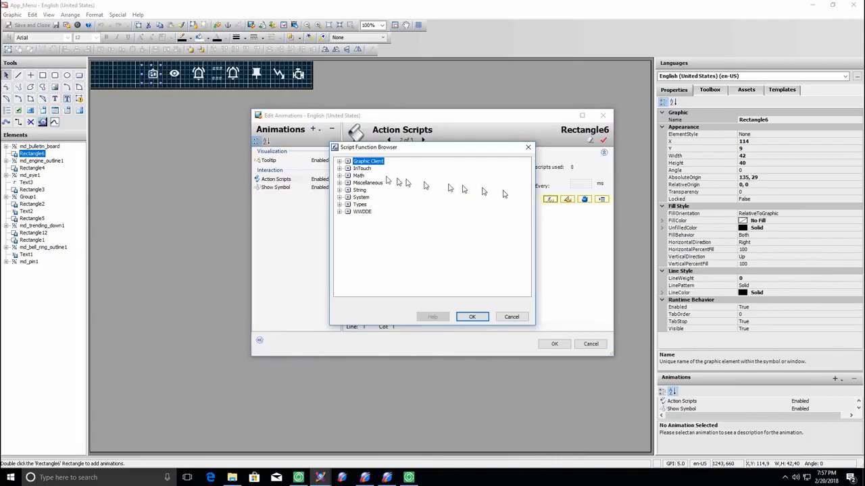
Step: Insert a Graphic Client ShowContent call into the action script and start a contentInfo line above it
left_click(340, 161)
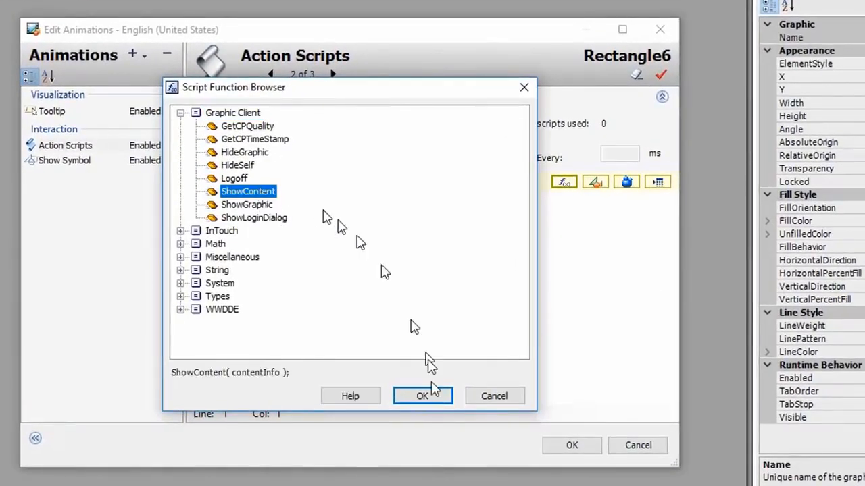
left_click(422, 395)
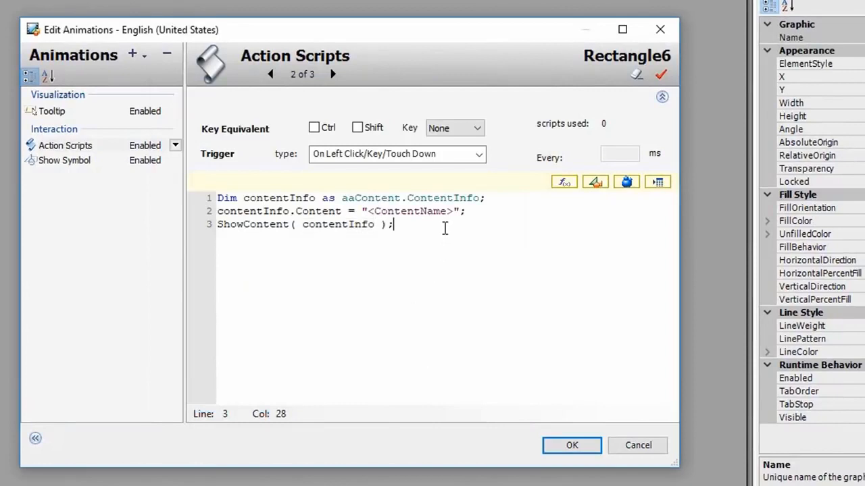
key("Return")
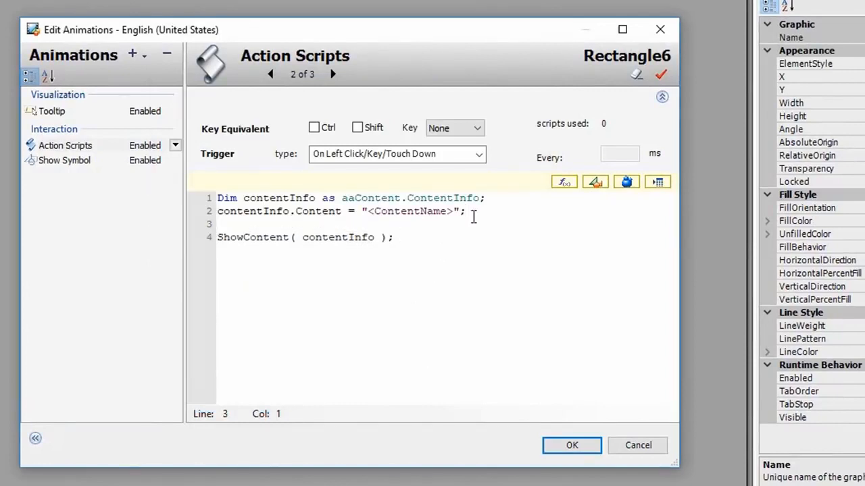
type("contentInfo.")
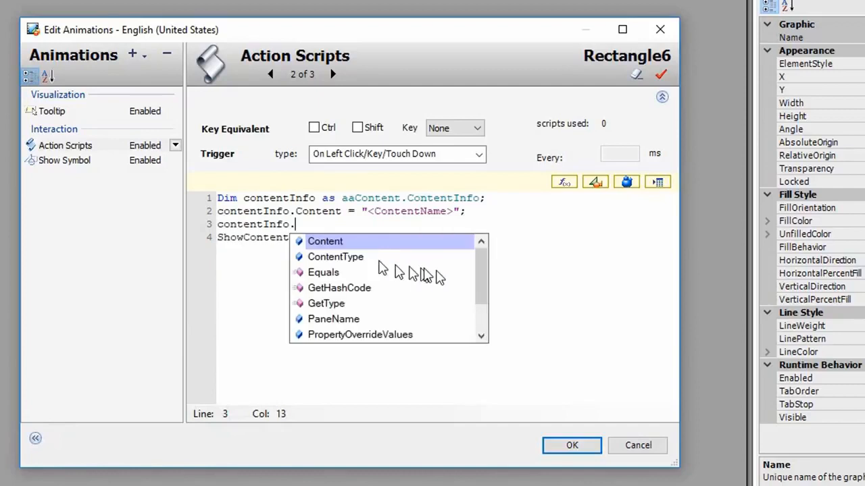
scroll("down", 3)
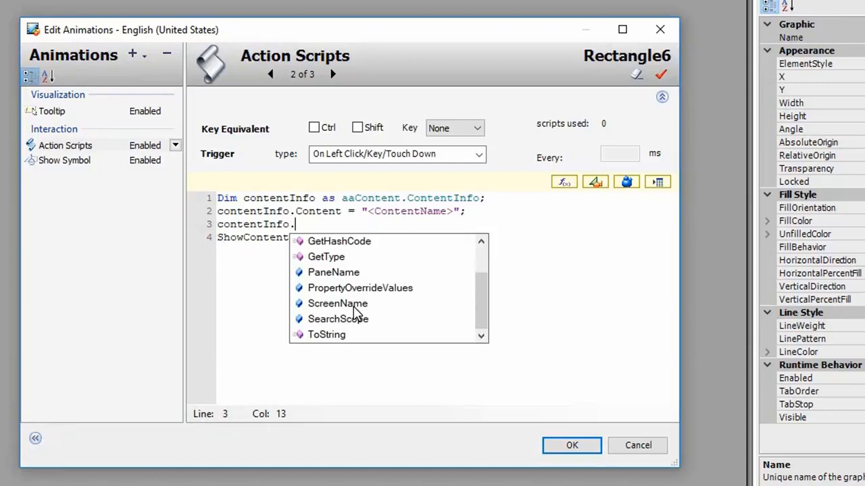
mouse_move(351, 277)
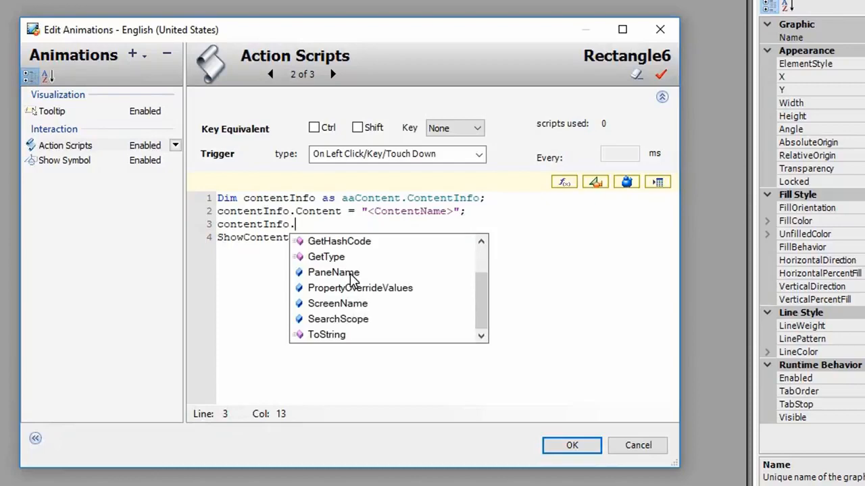
mouse_move(356, 278)
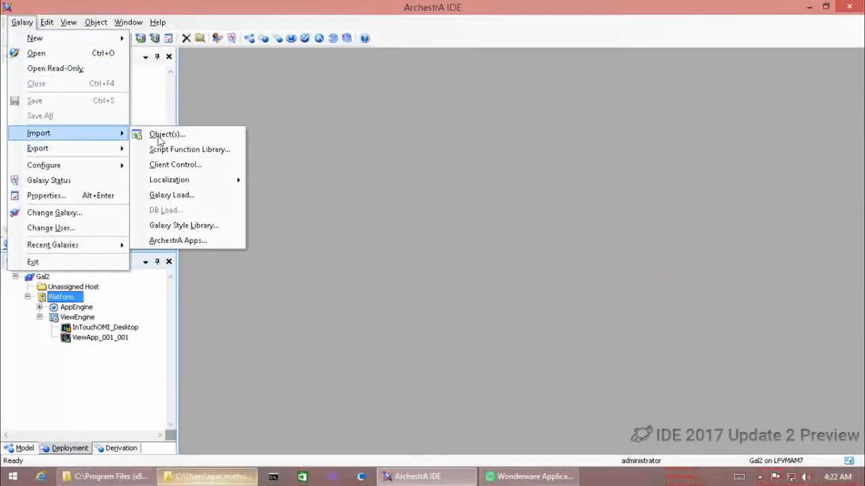
Step: Import a script function library via Galaxy > Import and begin using it in Button2's action script
left_click(189, 148)
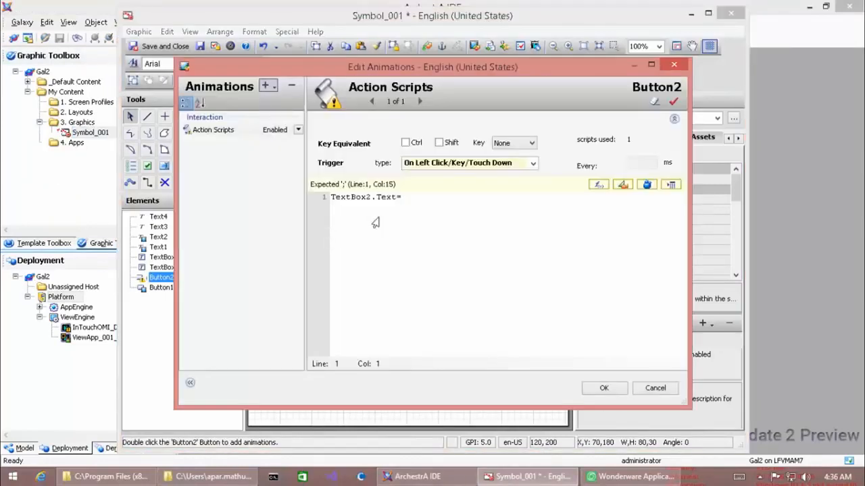
type("mu")
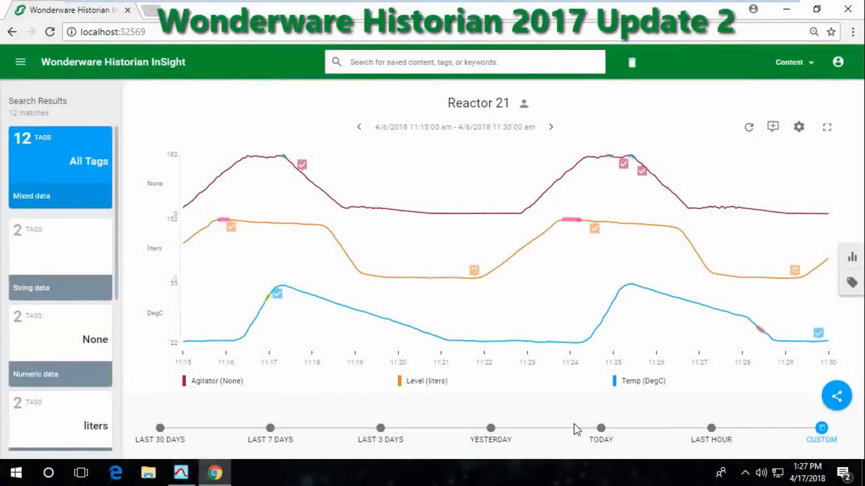
mouse_move(595, 236)
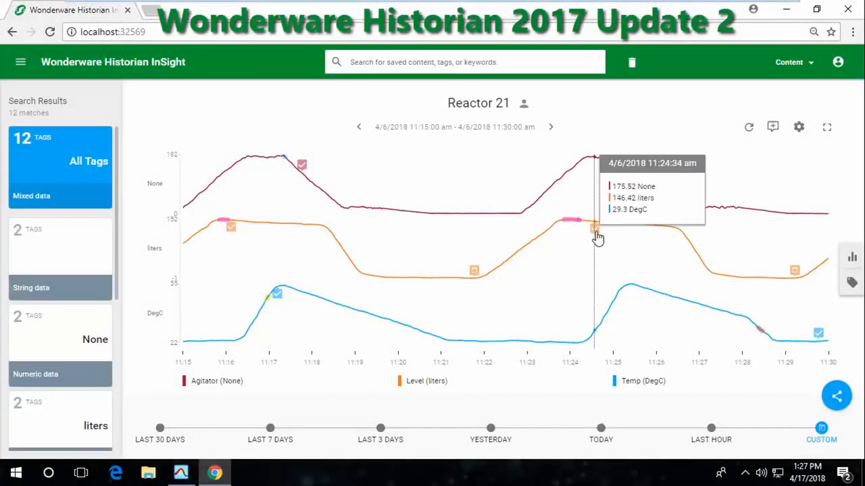
Step: Comment "We seem to have problems with the agitator" on the 11:24 alarm, visible to My Team, and save it
left_click(595, 230)
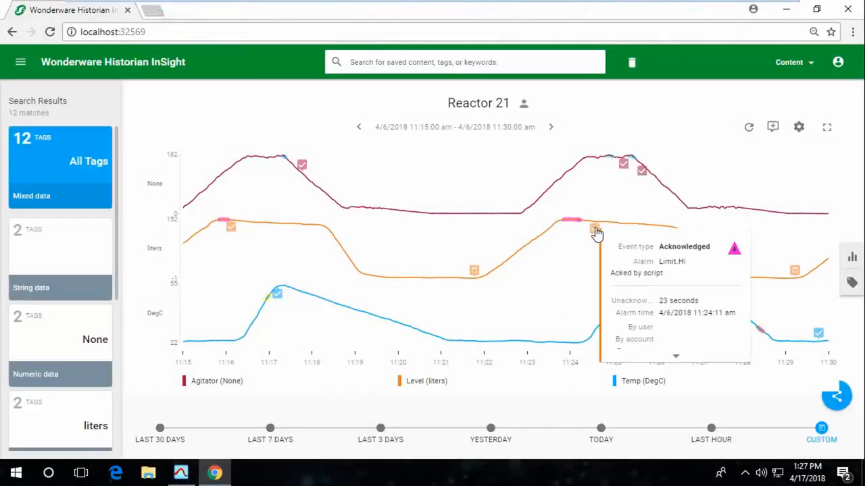
mouse_move(773, 127)
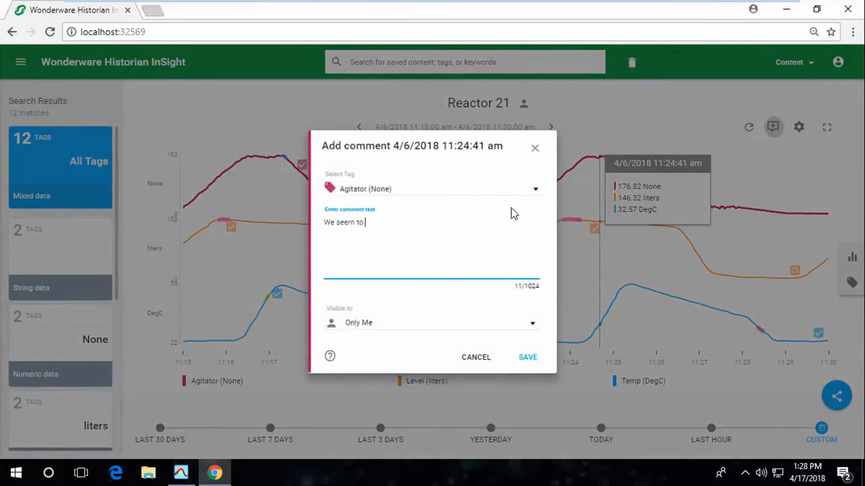
type("have problems with the agit")
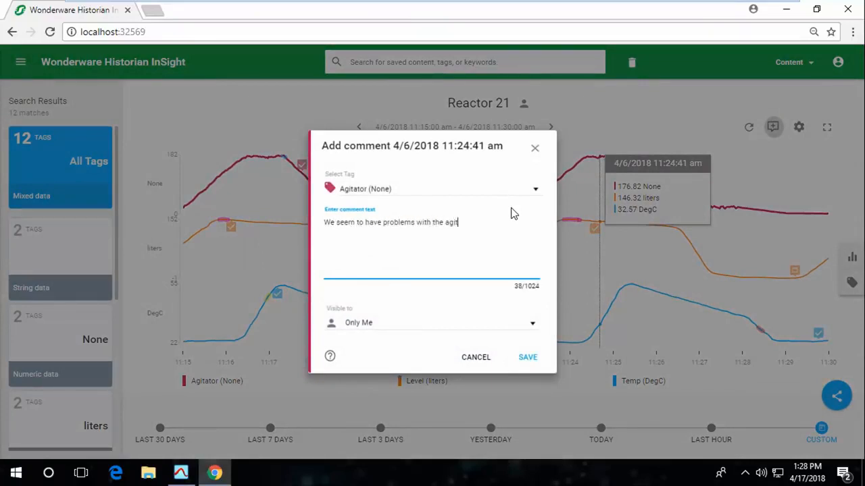
type("ator")
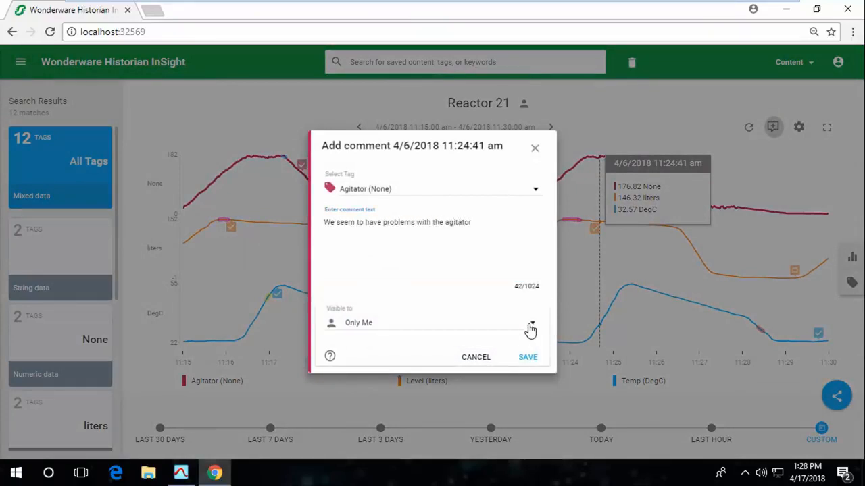
left_click(531, 325)
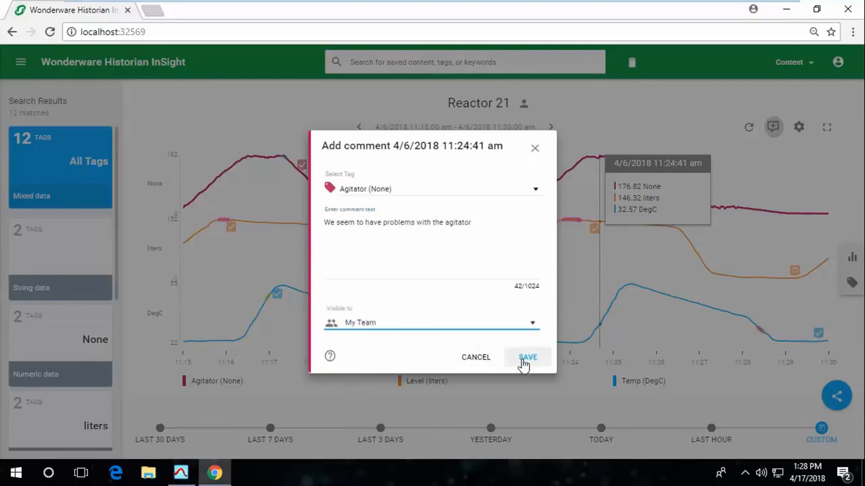
left_click(527, 357)
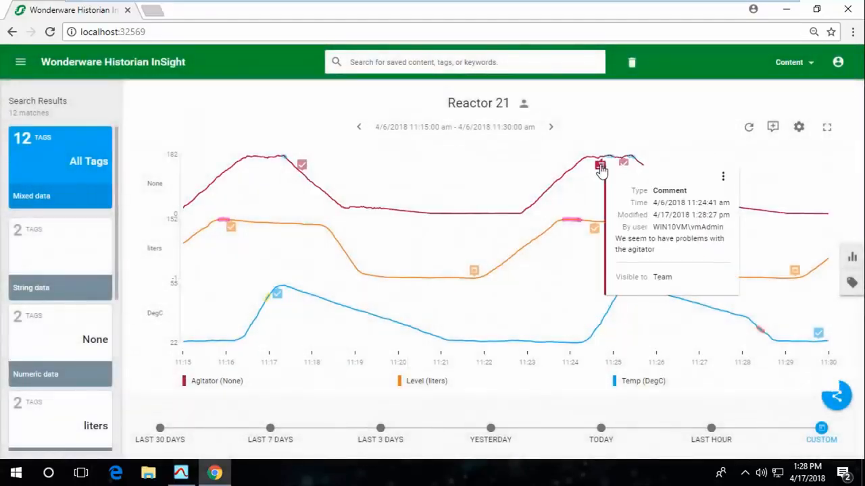
mouse_move(595, 215)
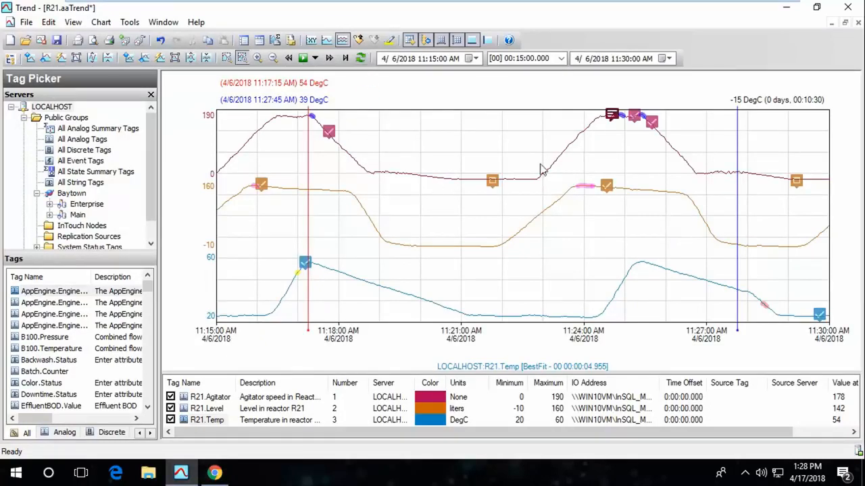
mouse_move(610, 113)
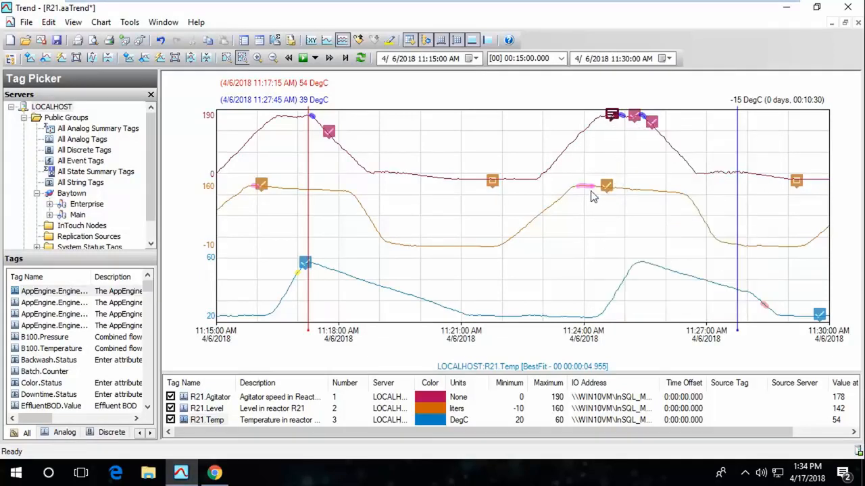
mouse_move(605, 187)
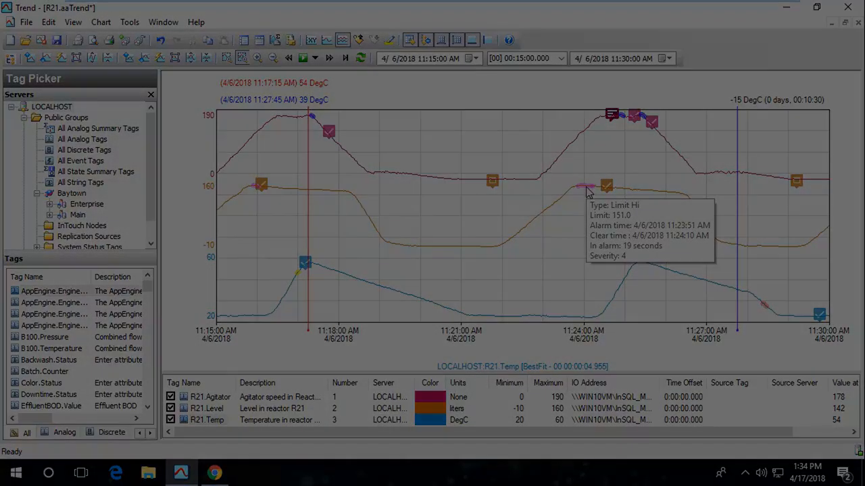